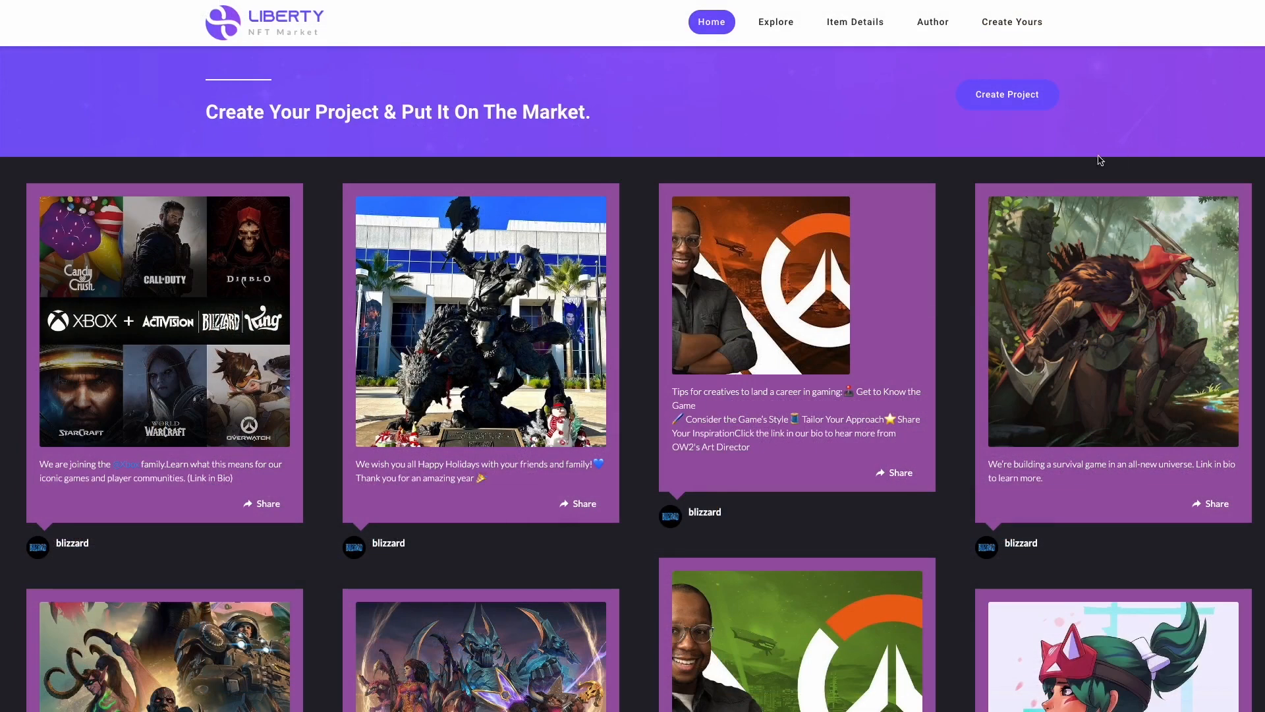
Find Instagram Feed in the widget catalogue and start creating a new Instagram feed
scroll("down", 3)
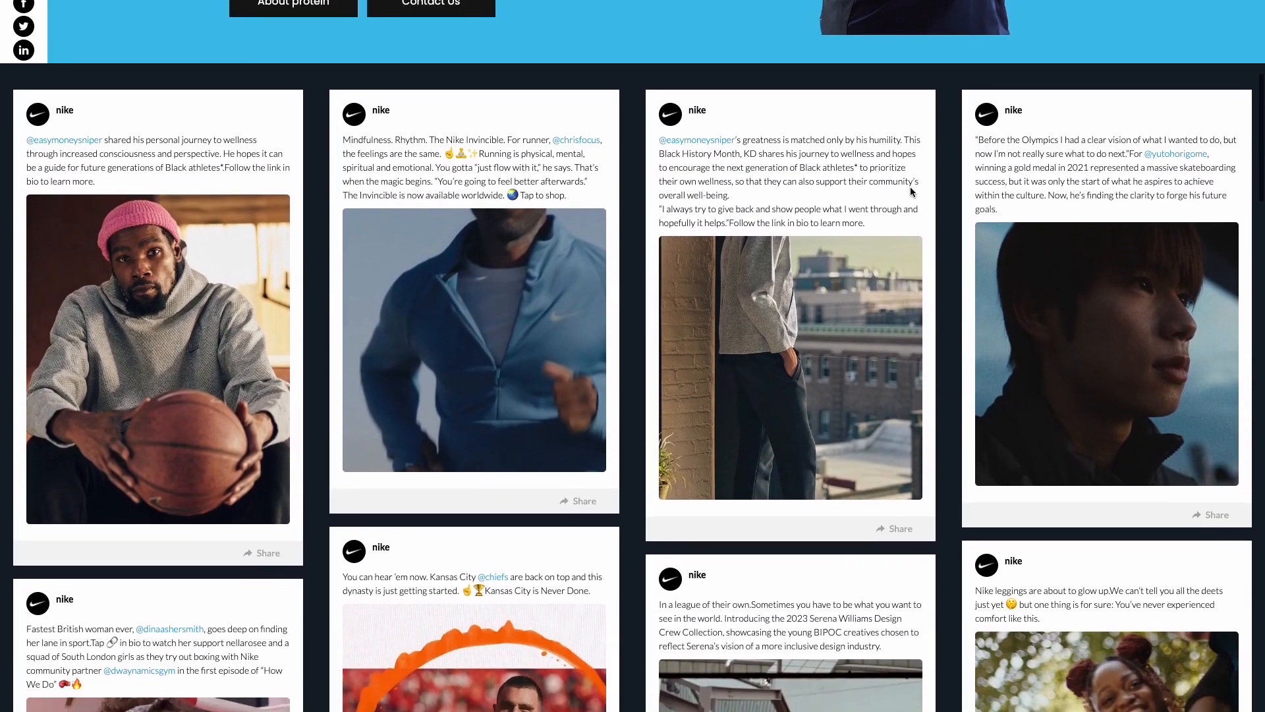
scroll("down", 3)
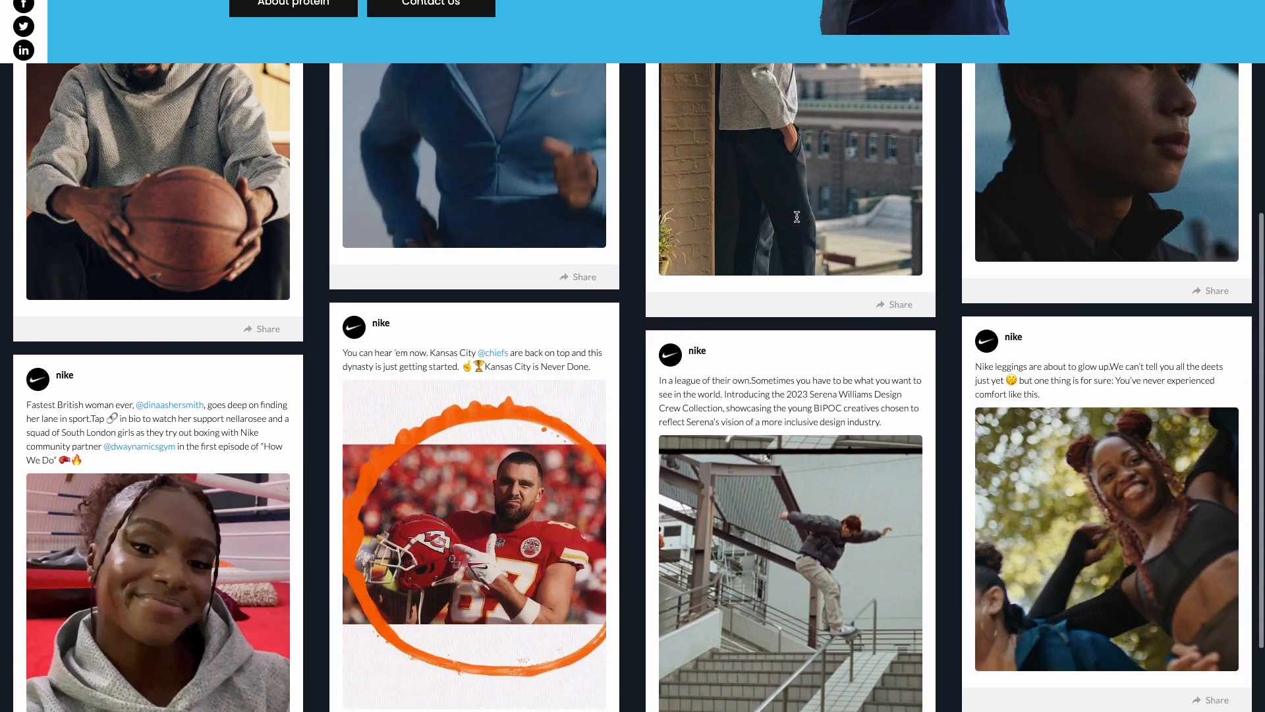
scroll("down", 3)
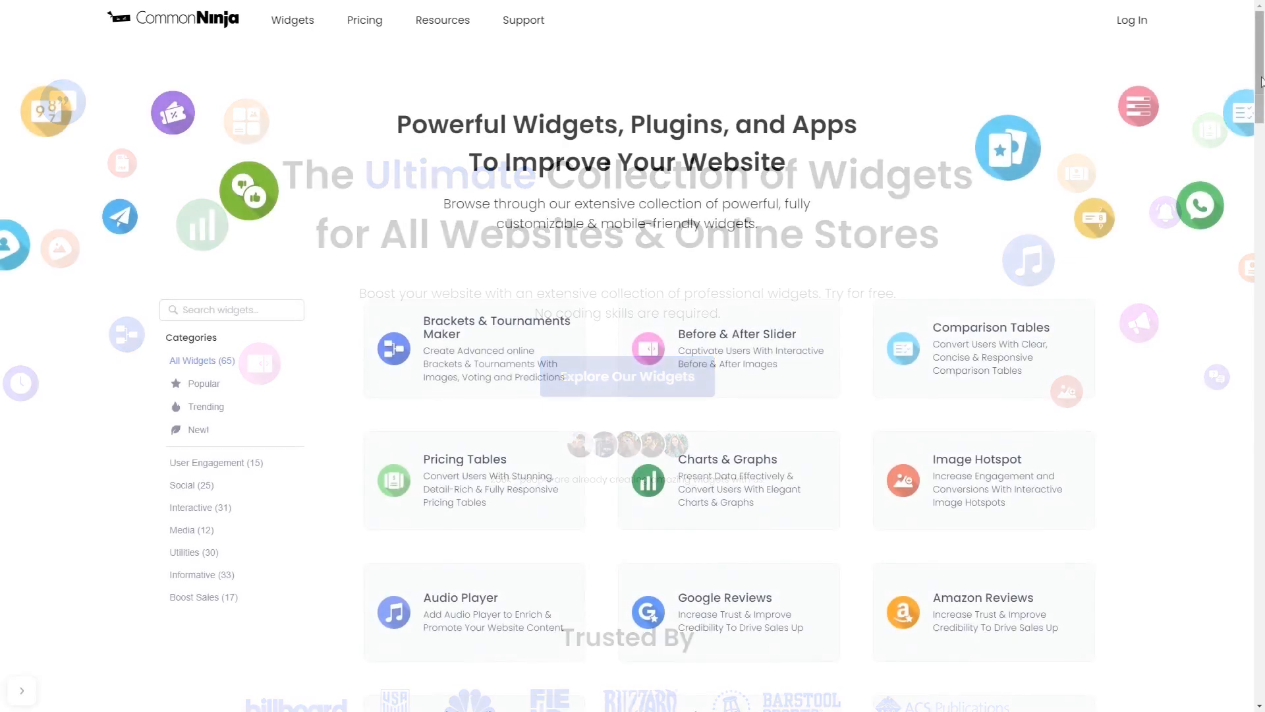
scroll("down", 3)
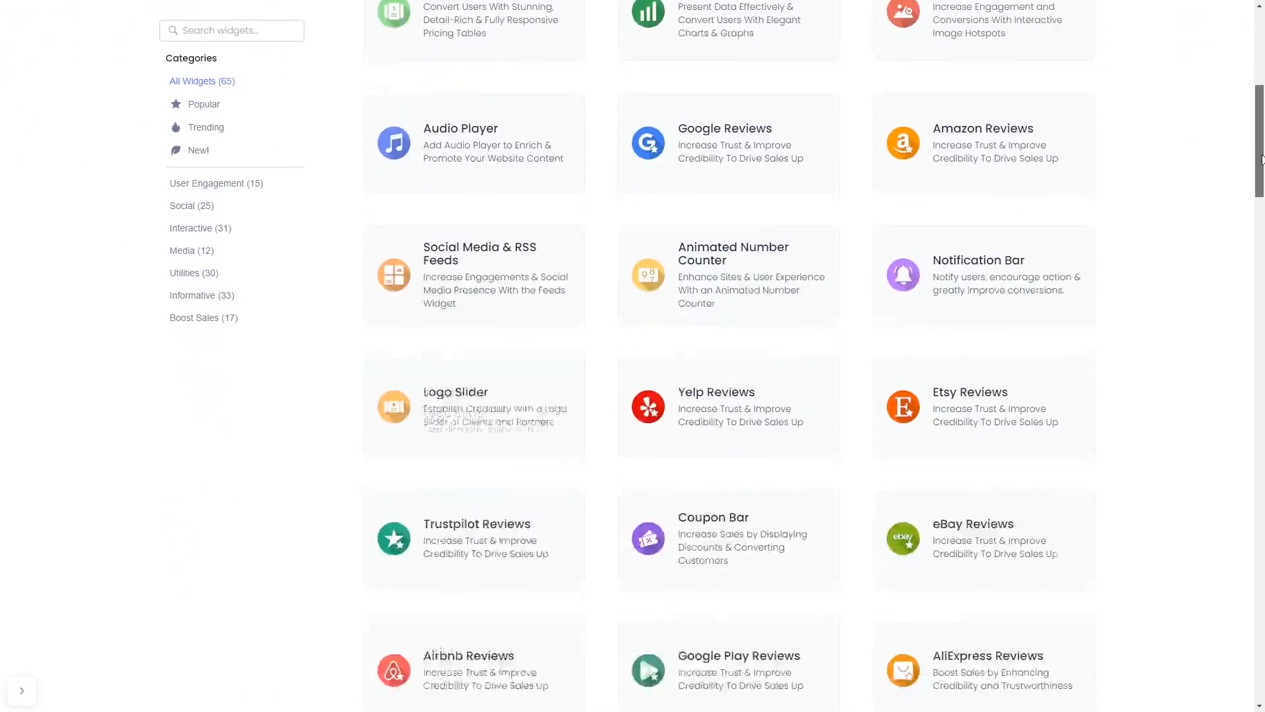
scroll("down", 3)
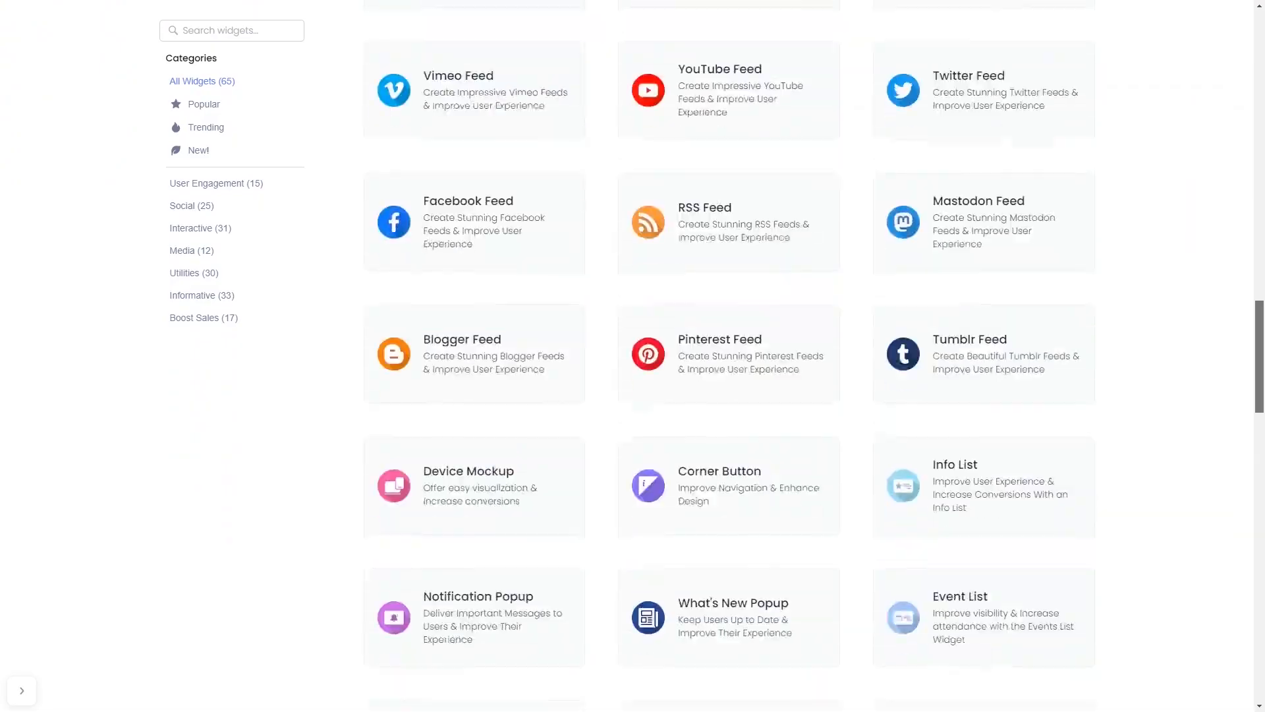
left_click(474, 222)
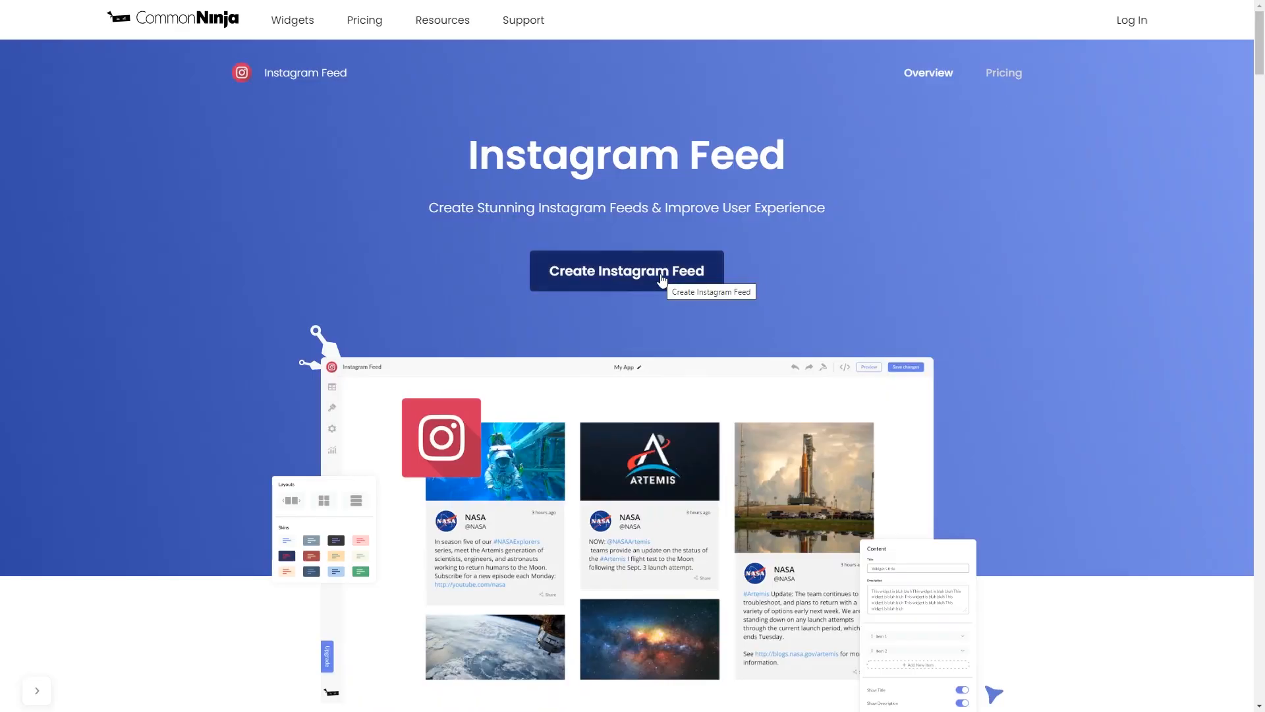
left_click(625, 270)
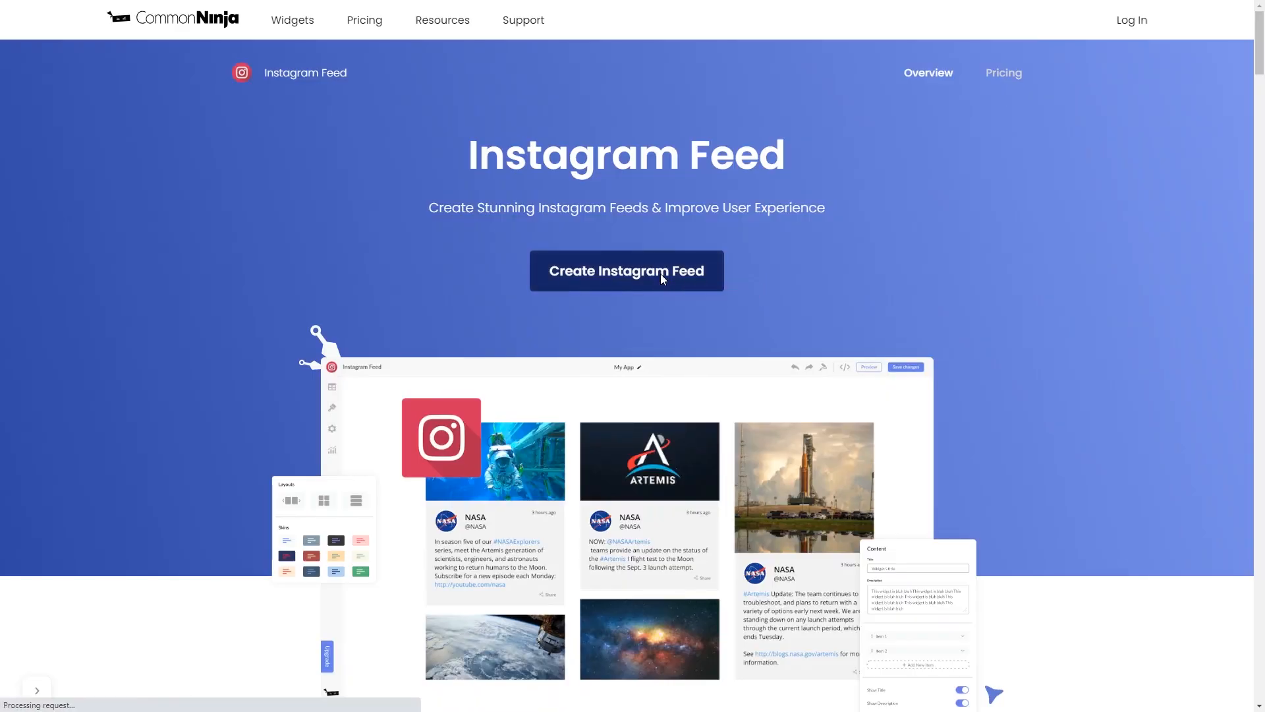
Expand the sample Instagram source in Feed Sources to show its Username and Edit Content options
left_click(625, 270)
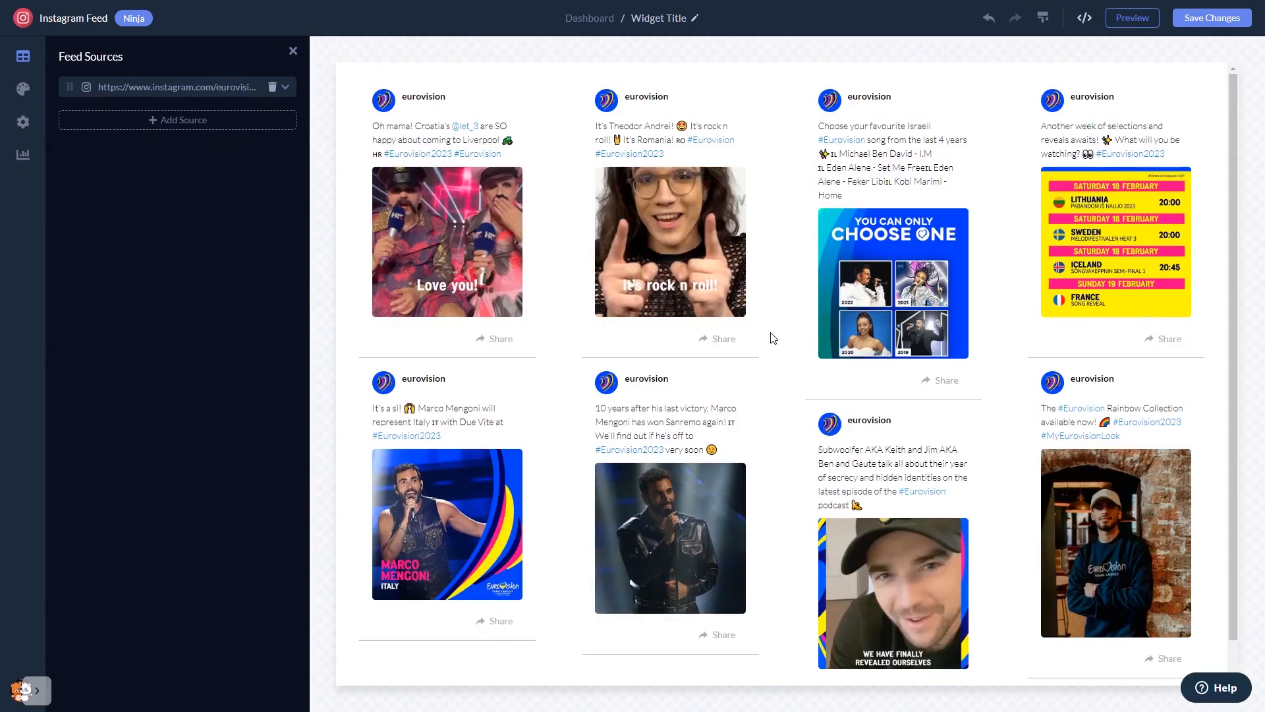
mouse_move(542, 329)
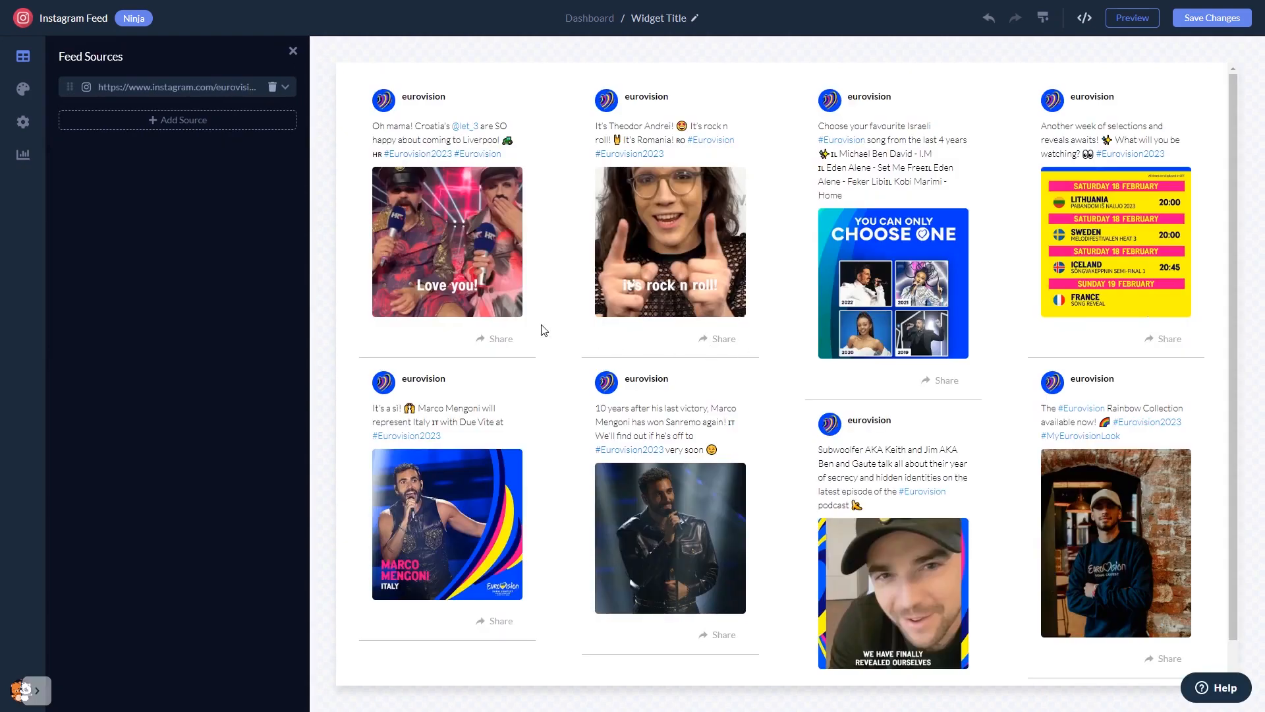
left_click(284, 86)
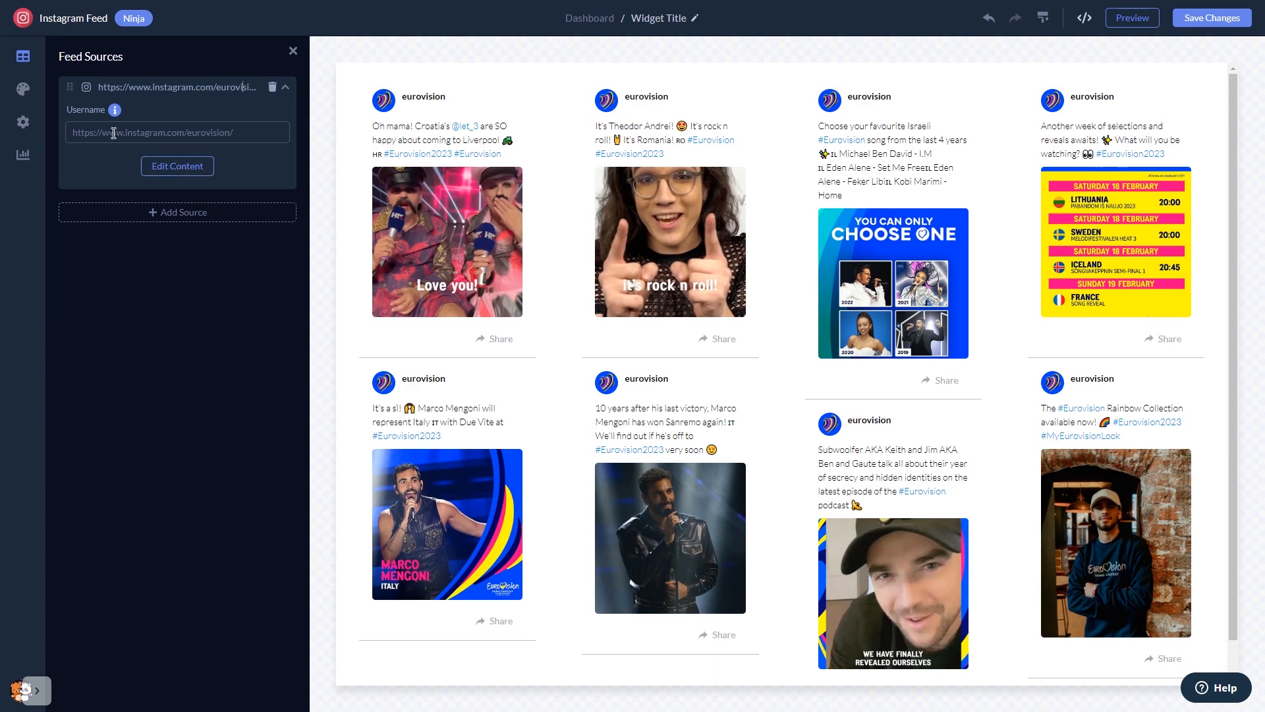
In Design, try the card, image-only grid and text-overlay layouts, settling on bordered cards
left_click(22, 88)
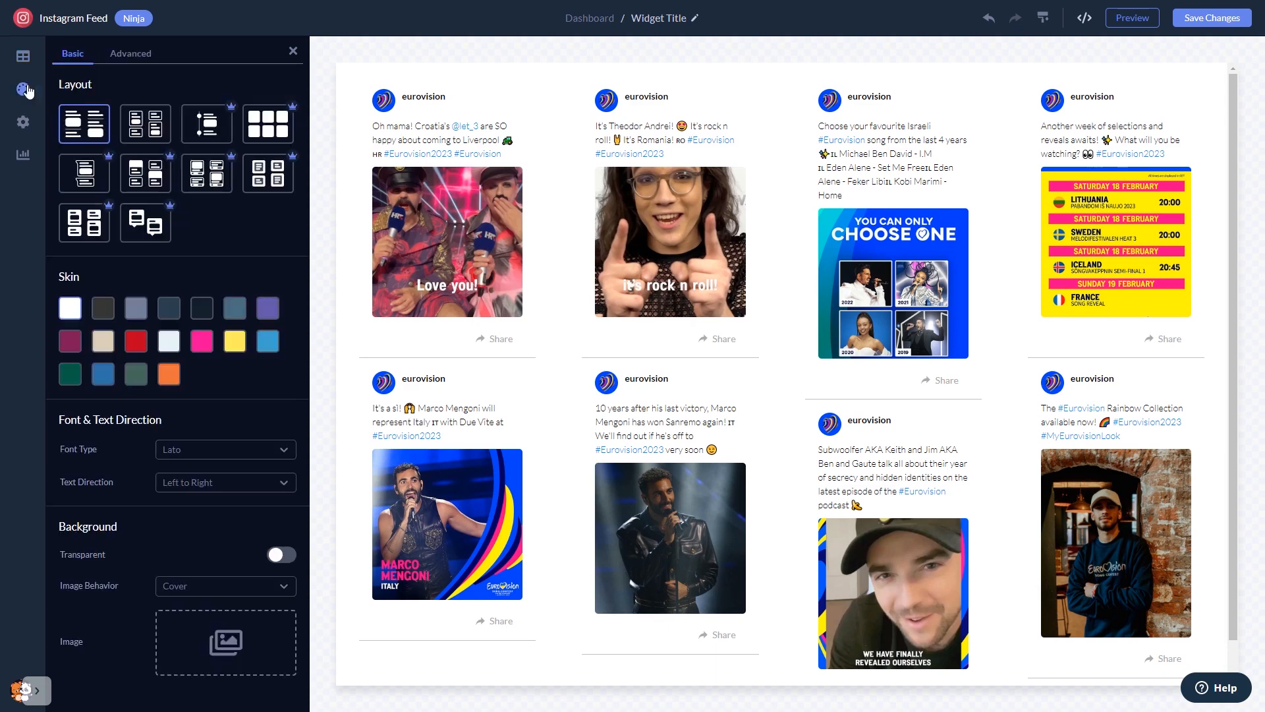
left_click(144, 123)
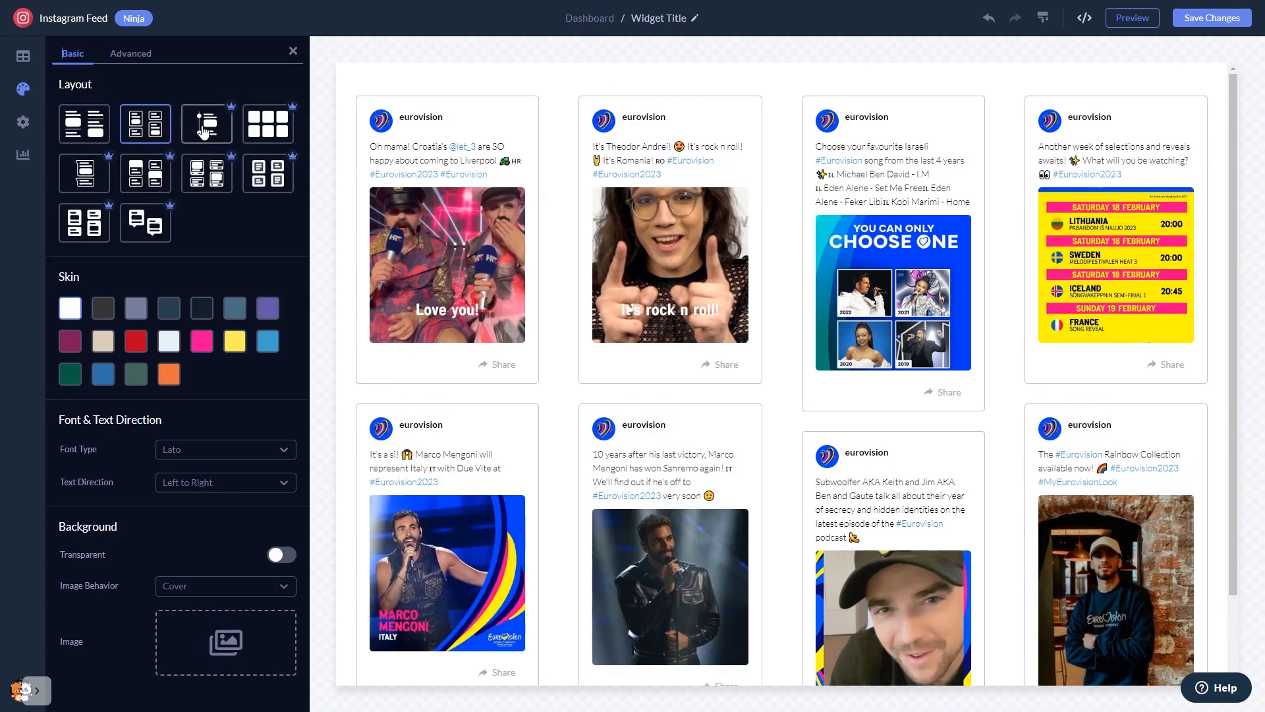
left_click(267, 123)
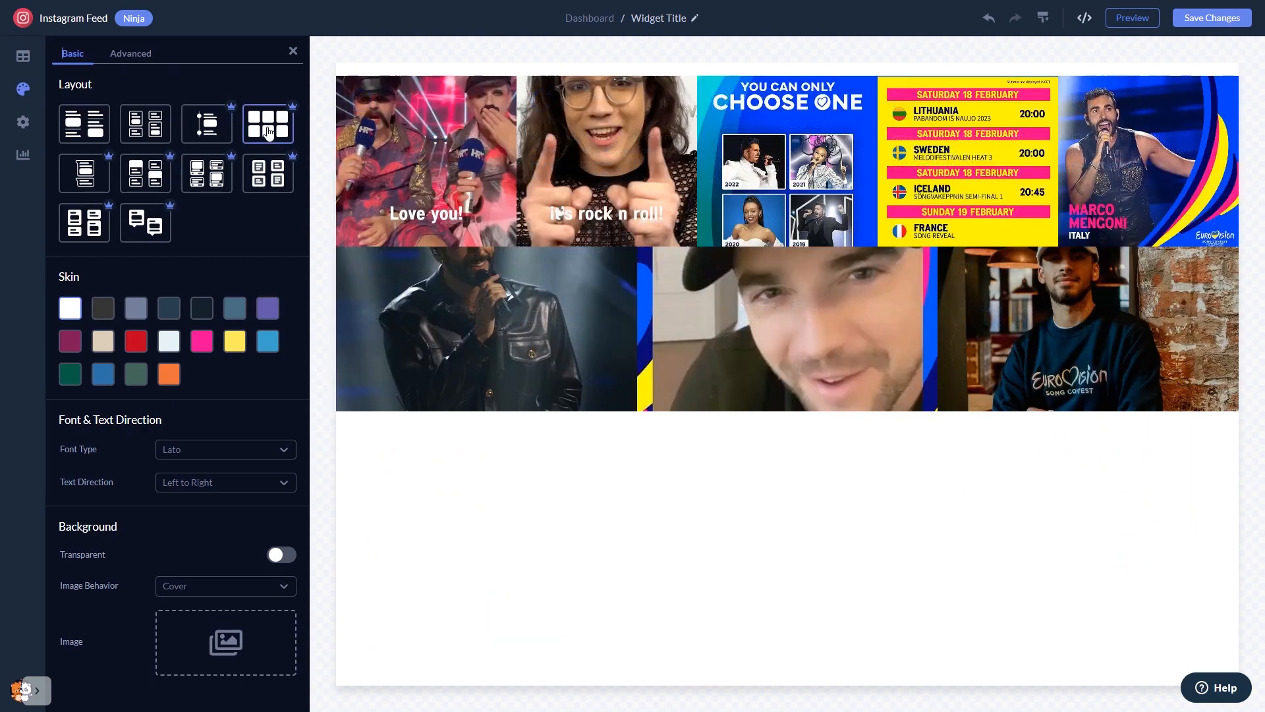
left_click(207, 172)
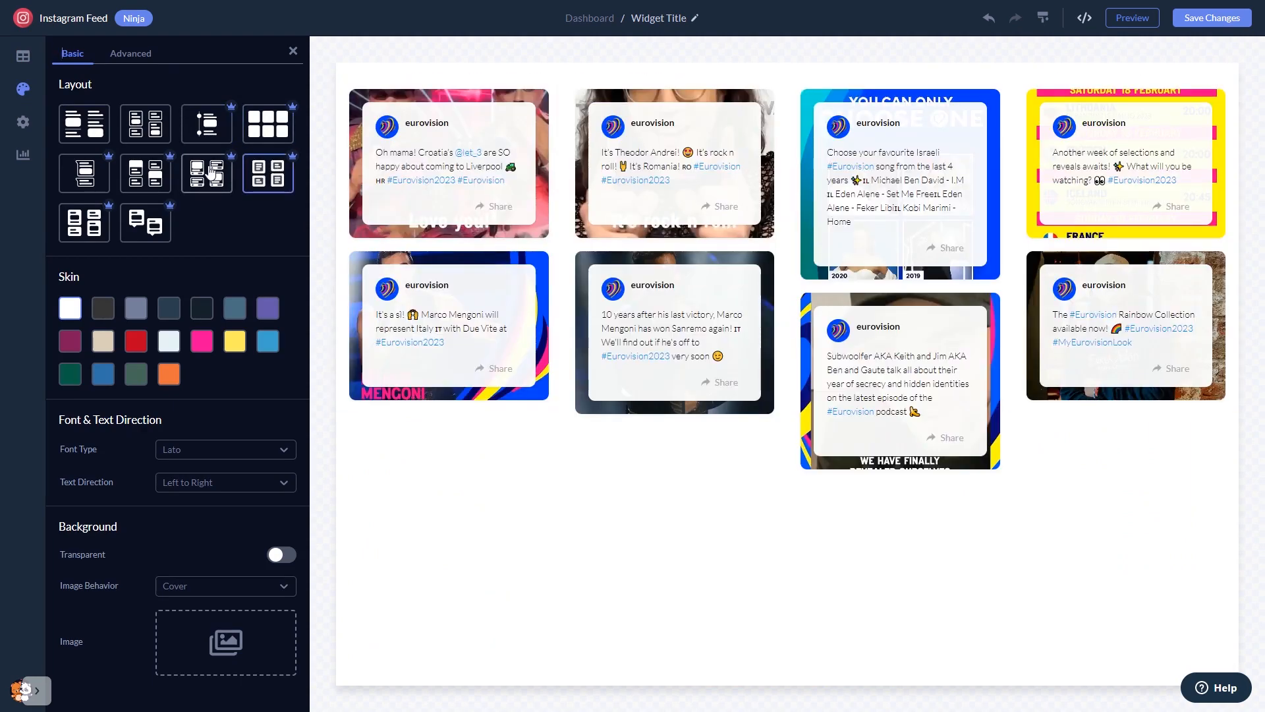
left_click(206, 171)
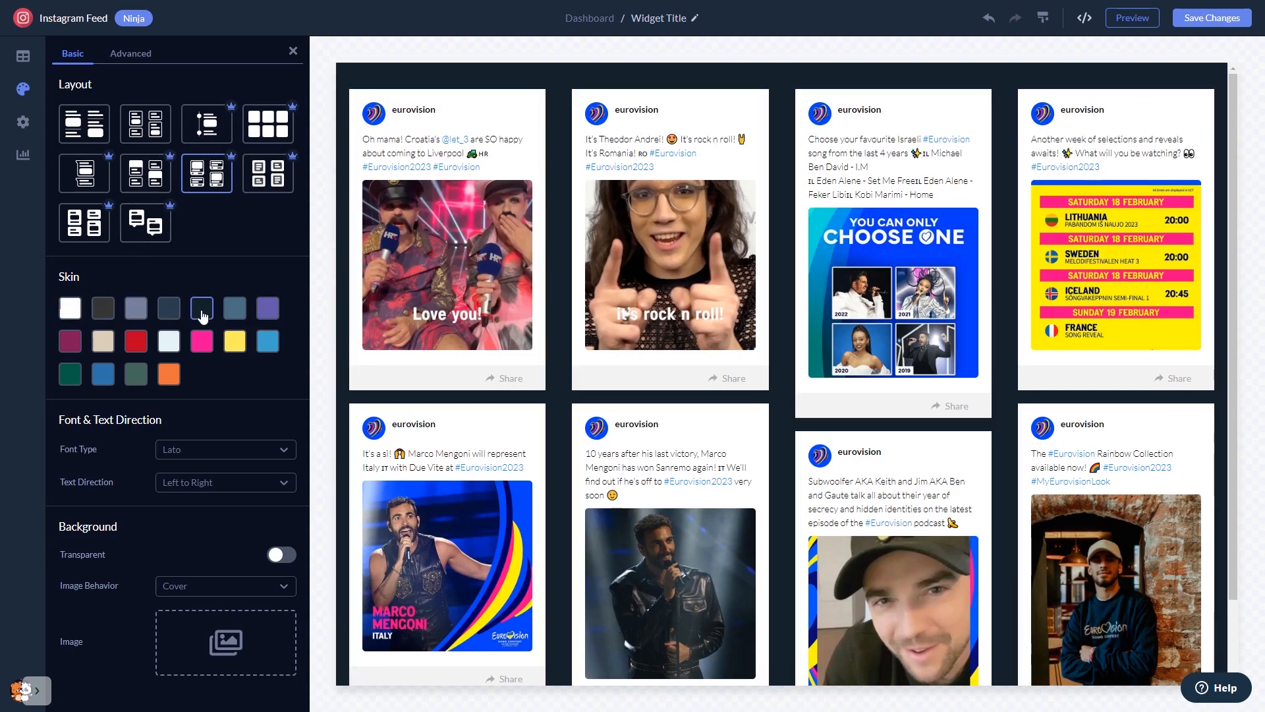
Apply the slate blue-grey skin and bring up the custom colour and text size options
left_click(201, 308)
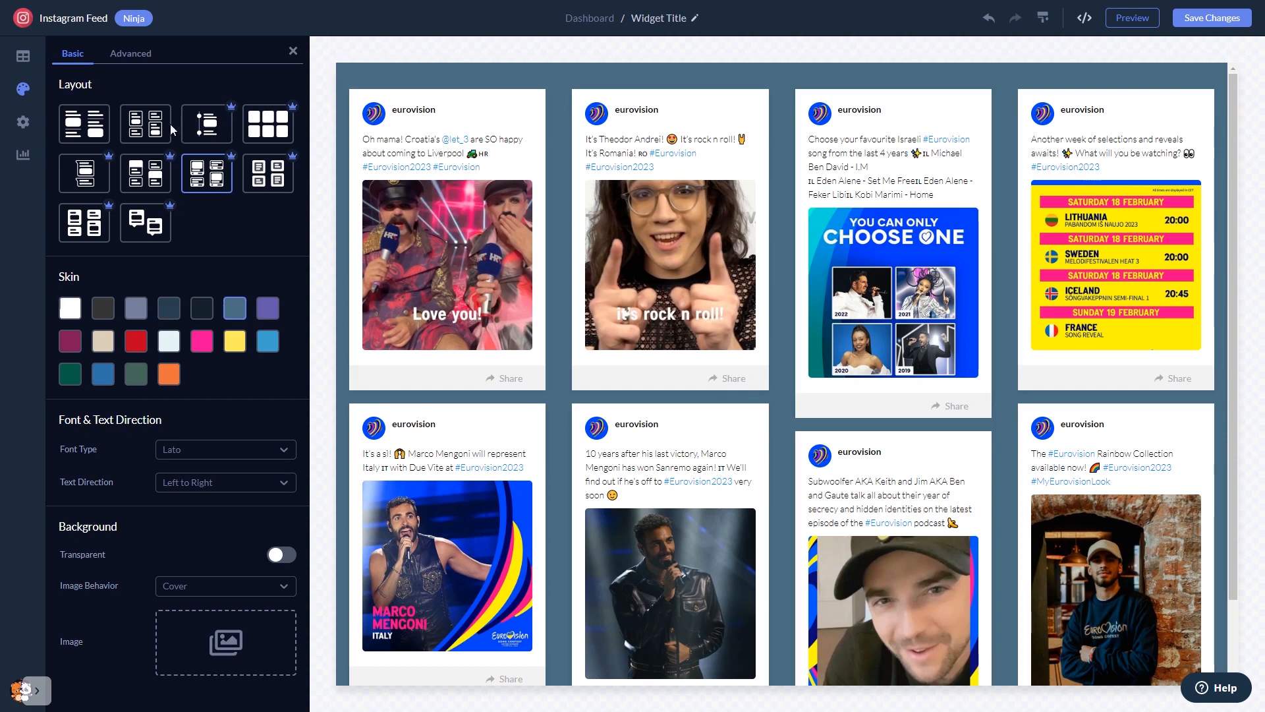
left_click(131, 53)
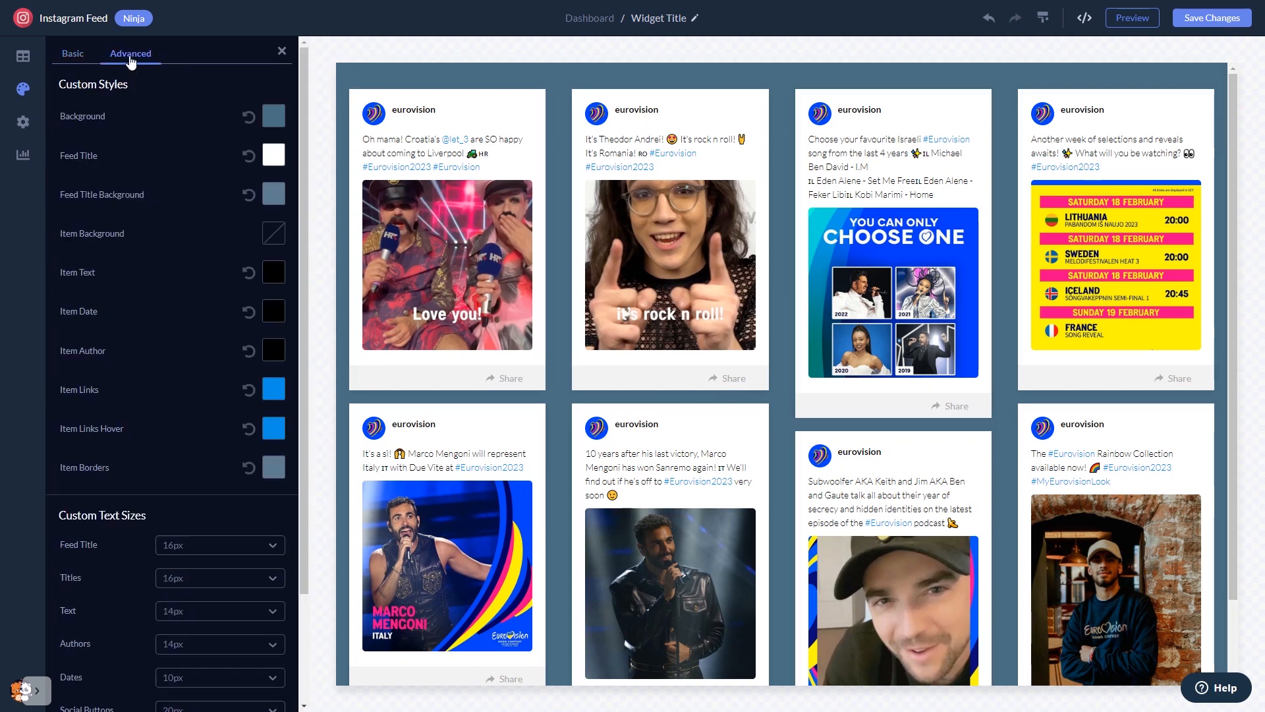
left_click(22, 122)
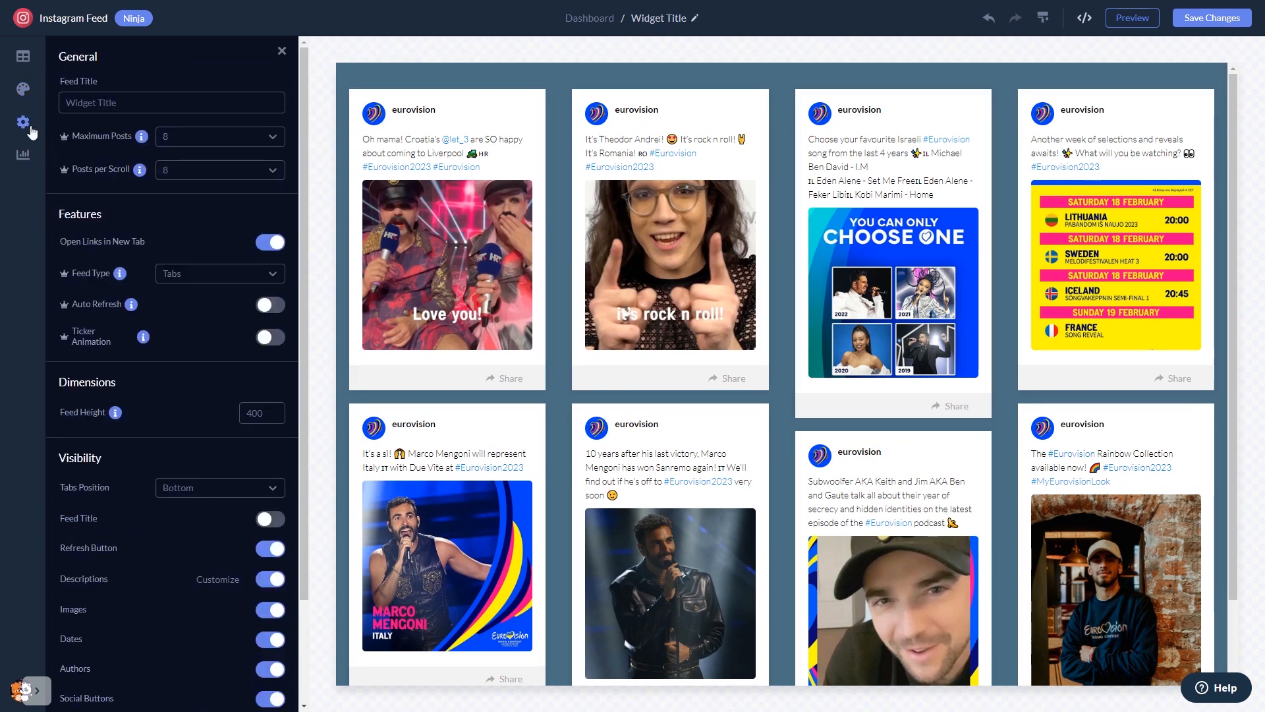
mouse_move(372, 339)
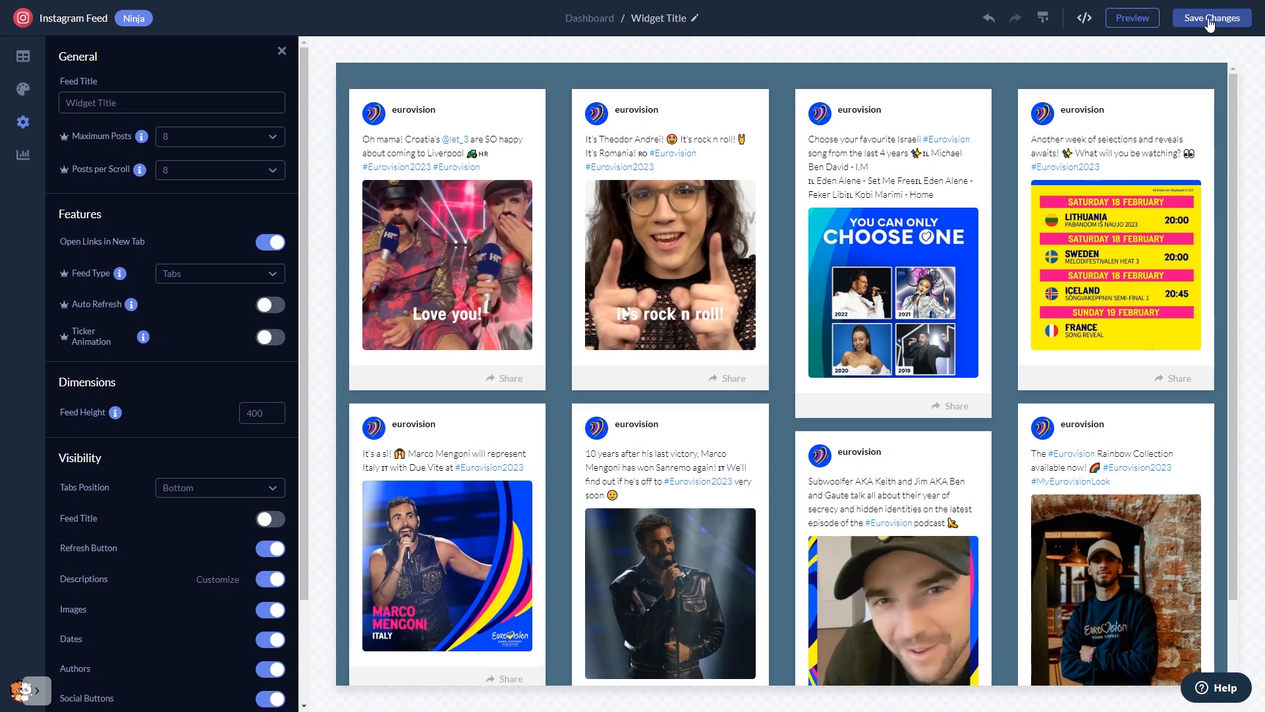
mouse_move(1084, 104)
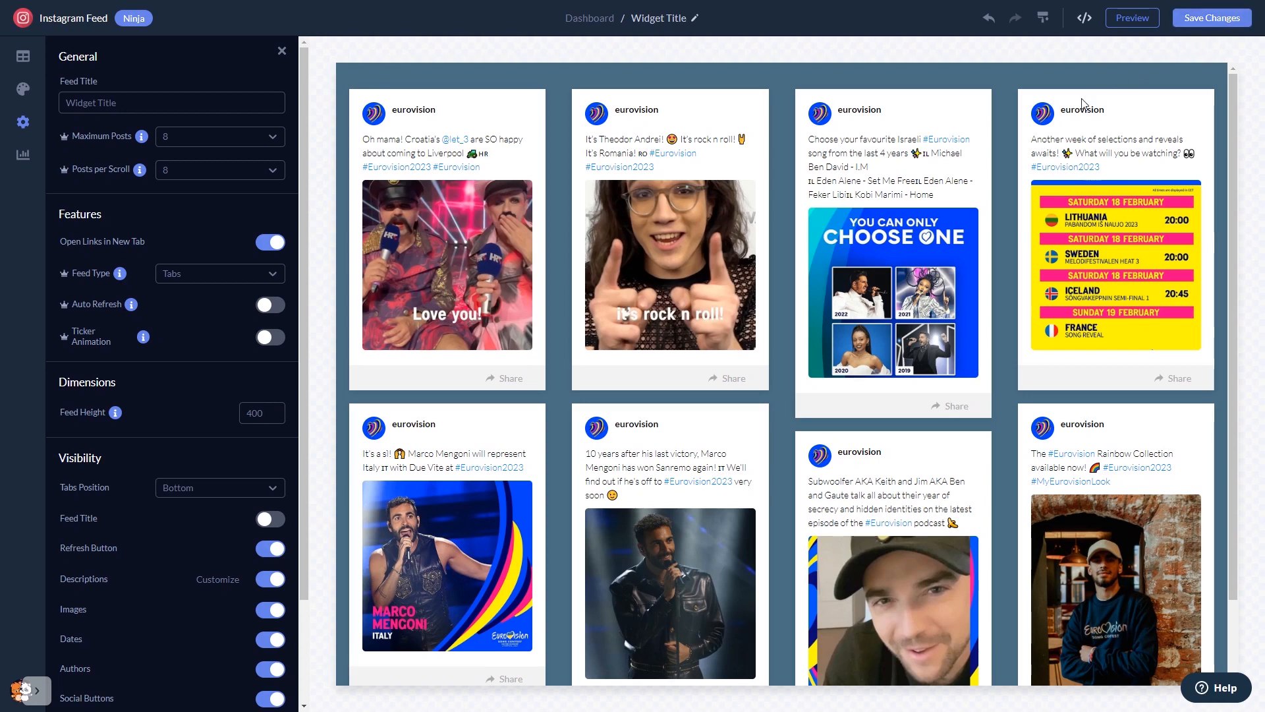
mouse_move(589, 17)
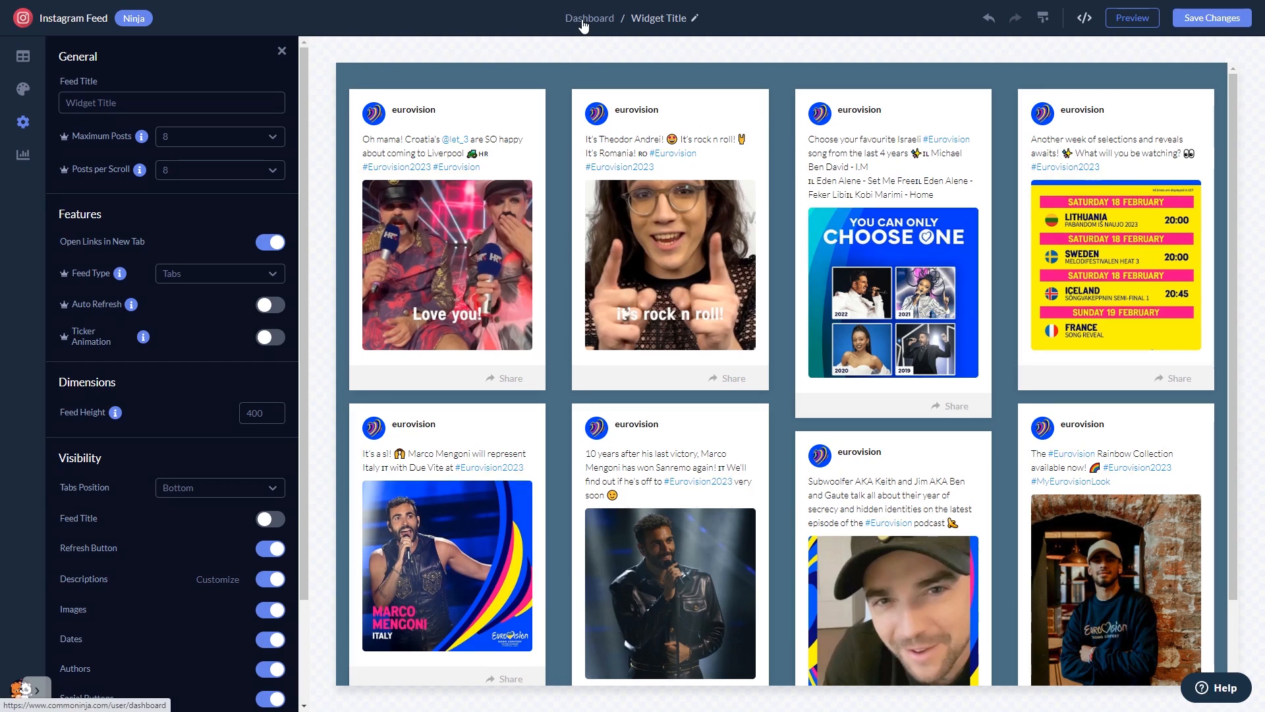
From the Dashboard, copy the feed widget's installation code via Add to site
left_click(588, 18)
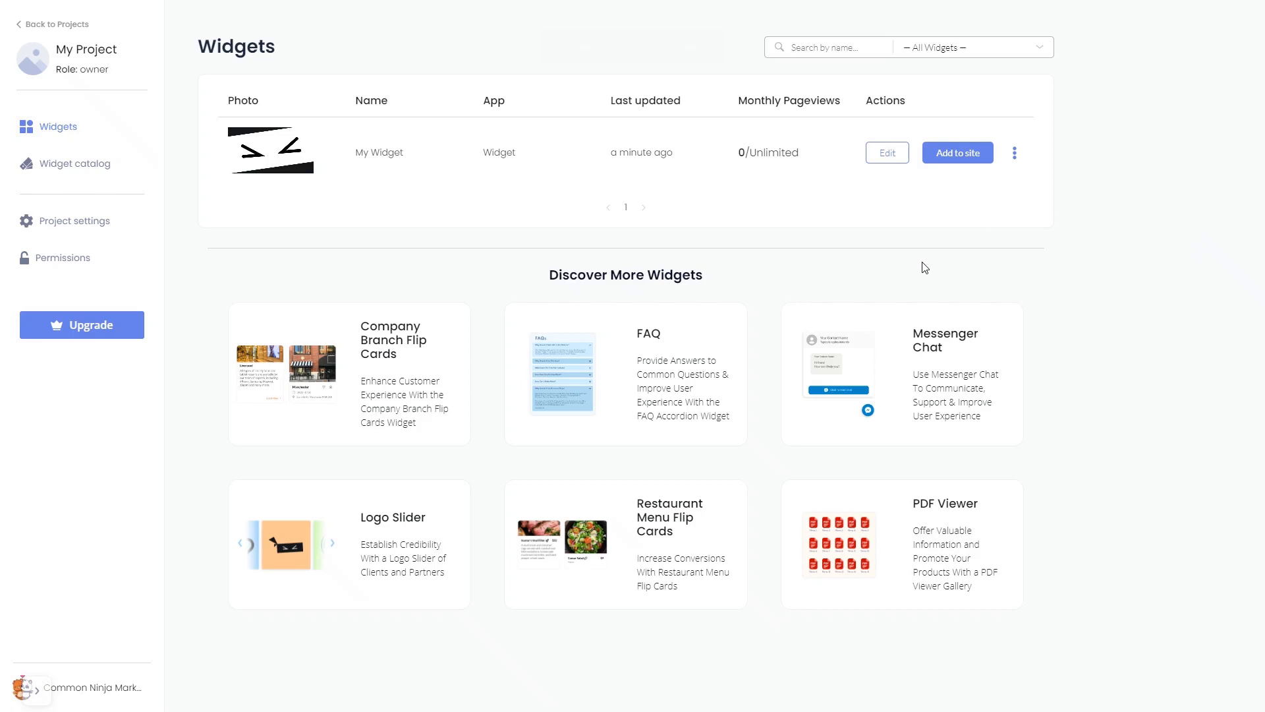
mouse_move(953, 209)
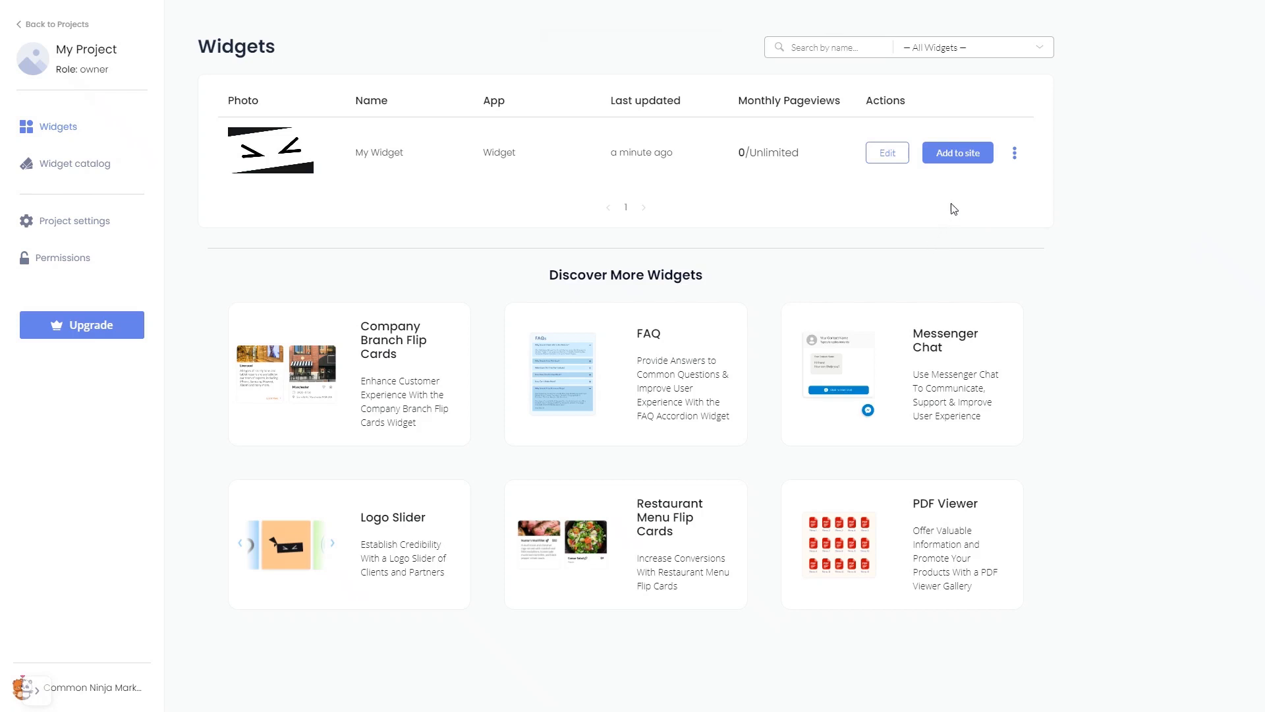
mouse_move(959, 154)
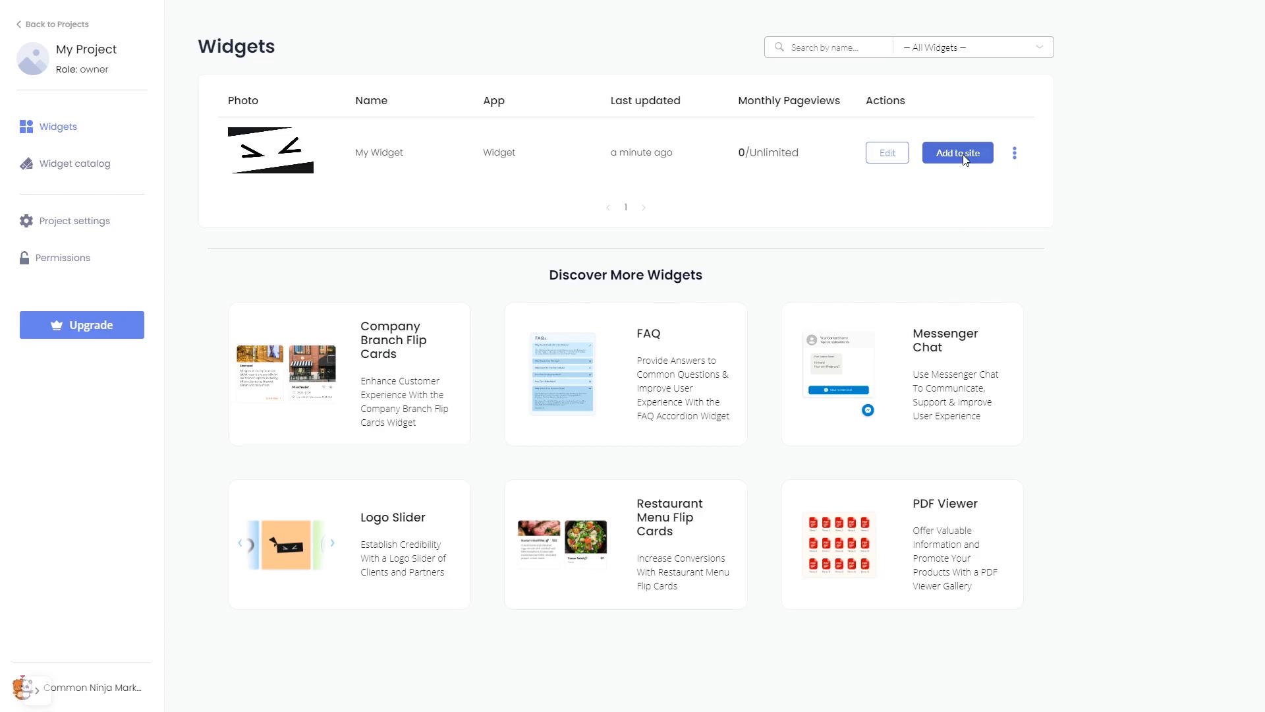
left_click(956, 153)
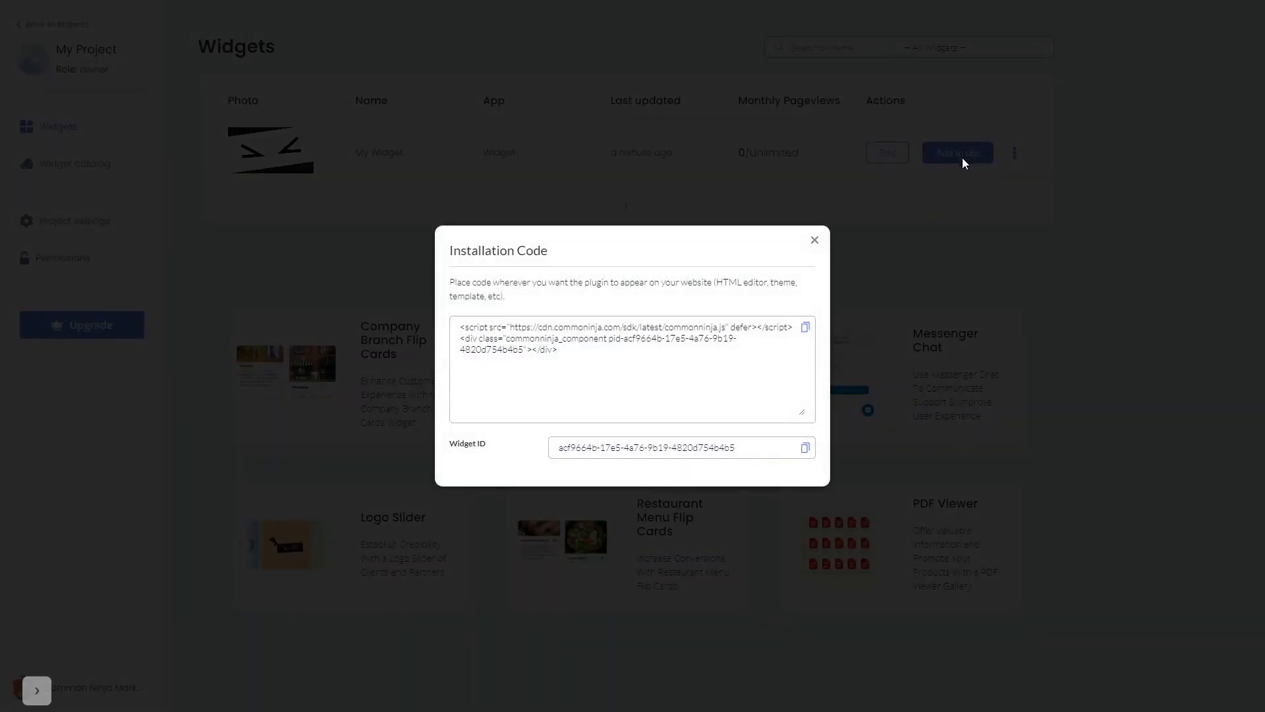
mouse_move(804, 326)
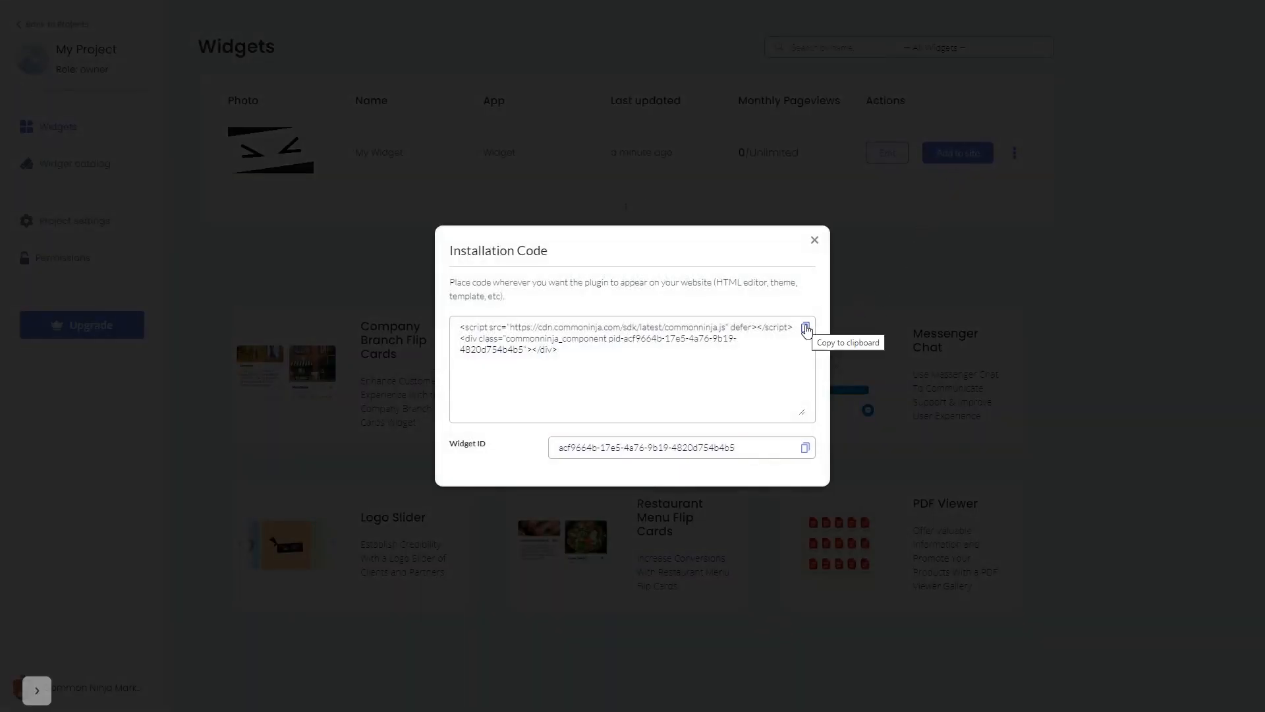
left_click(805, 330)
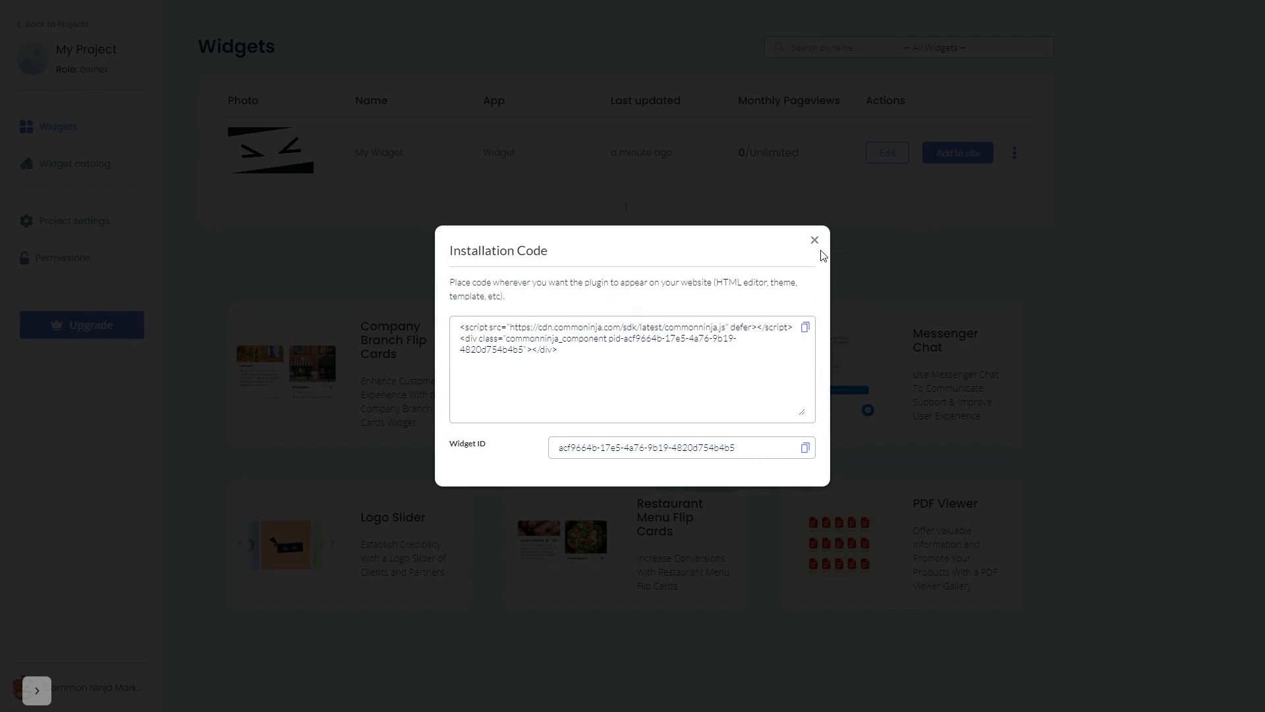
left_click(815, 241)
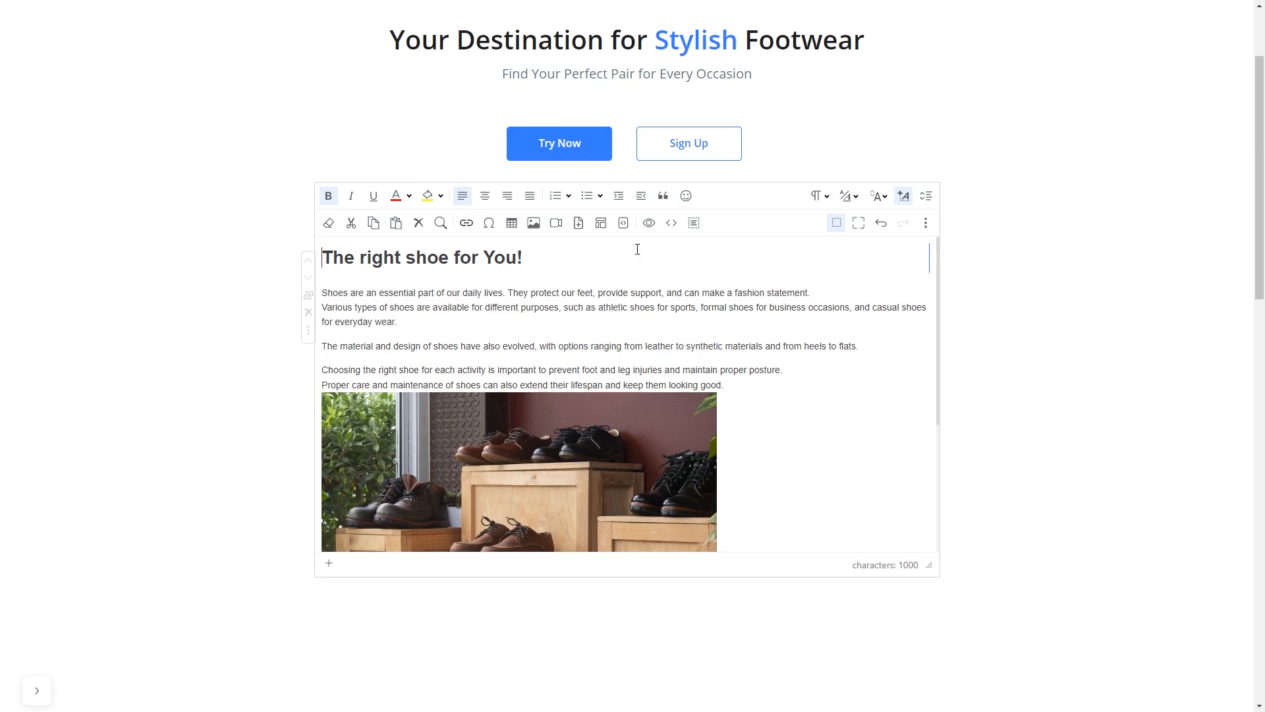
mouse_move(670, 223)
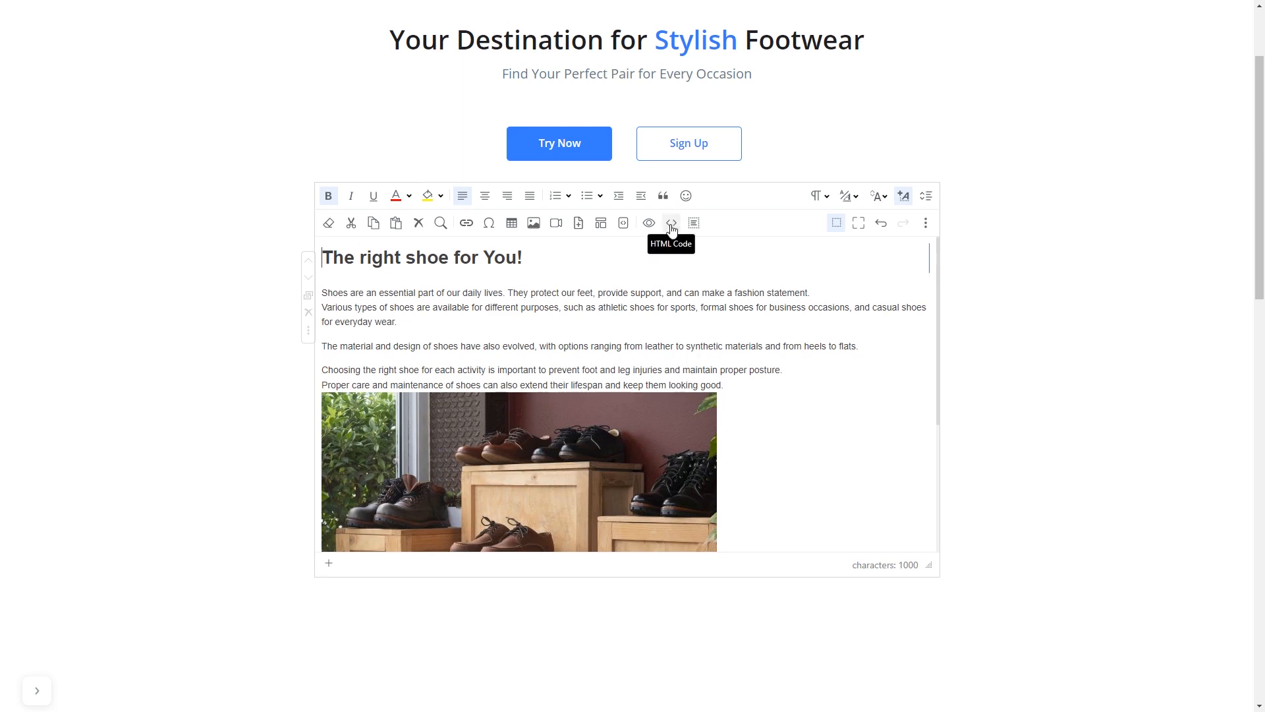
Paste the widget script below the 'The right shoe for You!' heading in both editors' HTML source
left_click(671, 222)
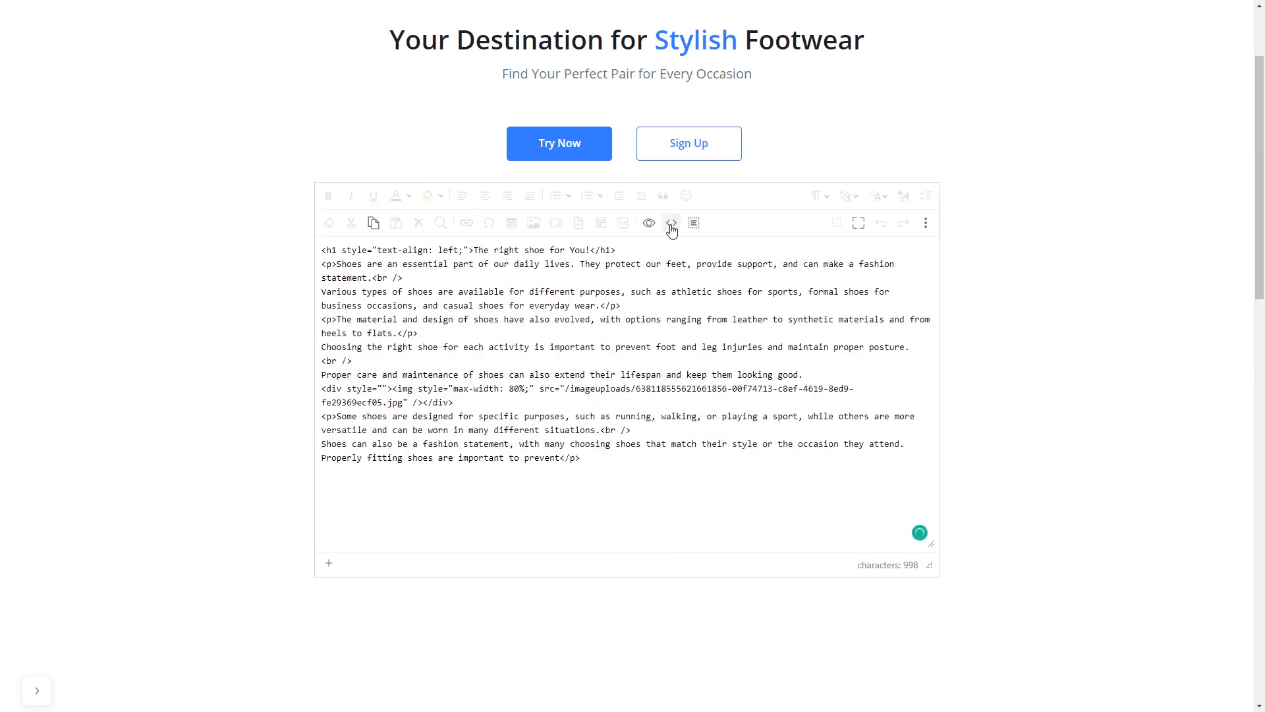
left_click(671, 223)
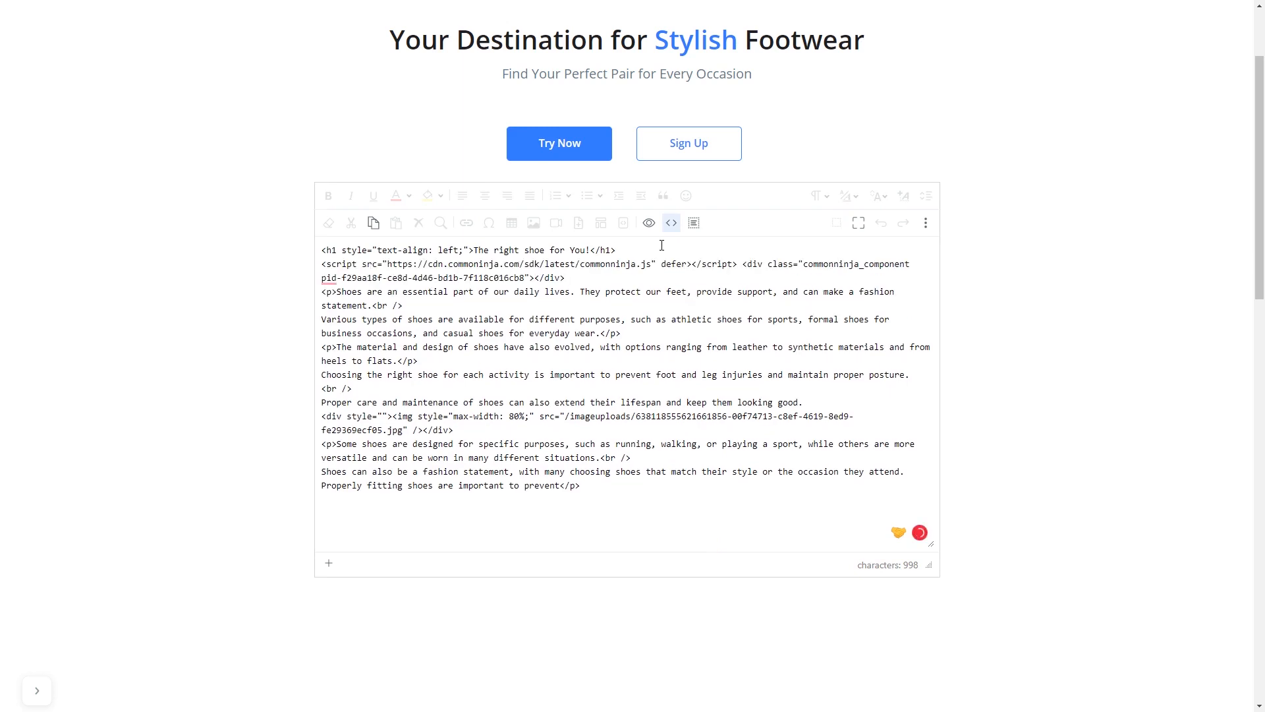
left_click(670, 222)
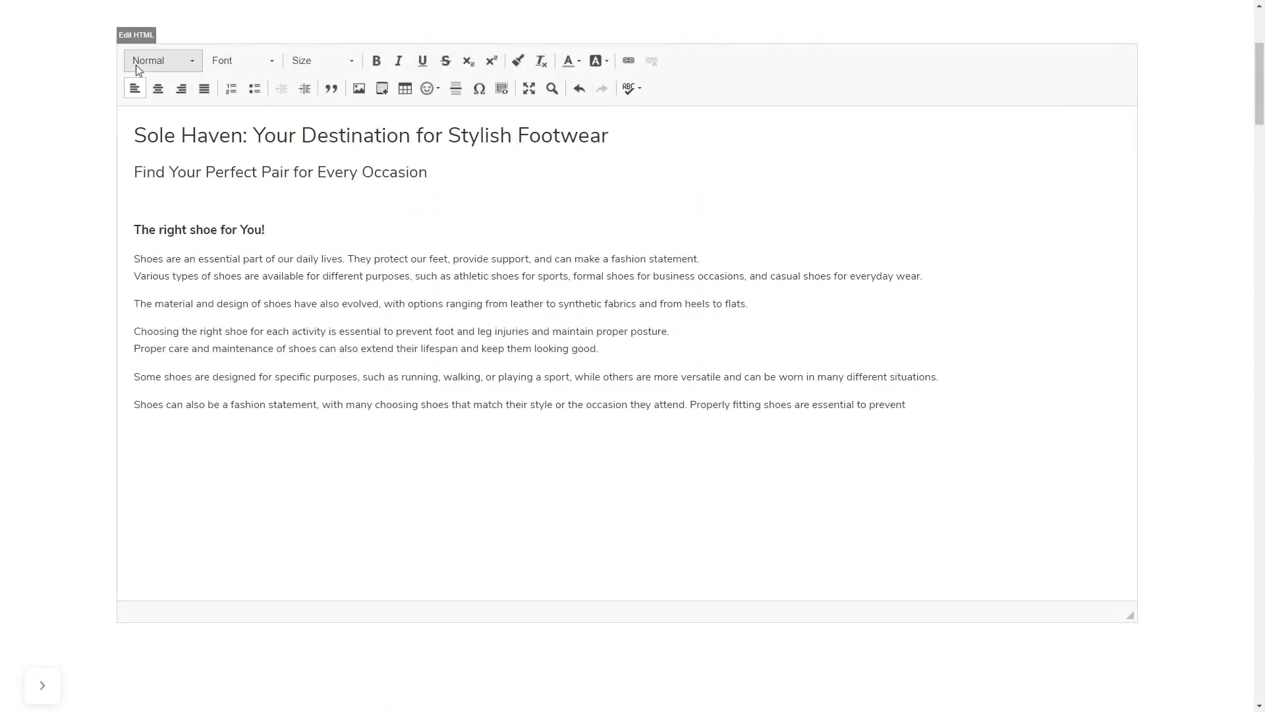
left_click(134, 35)
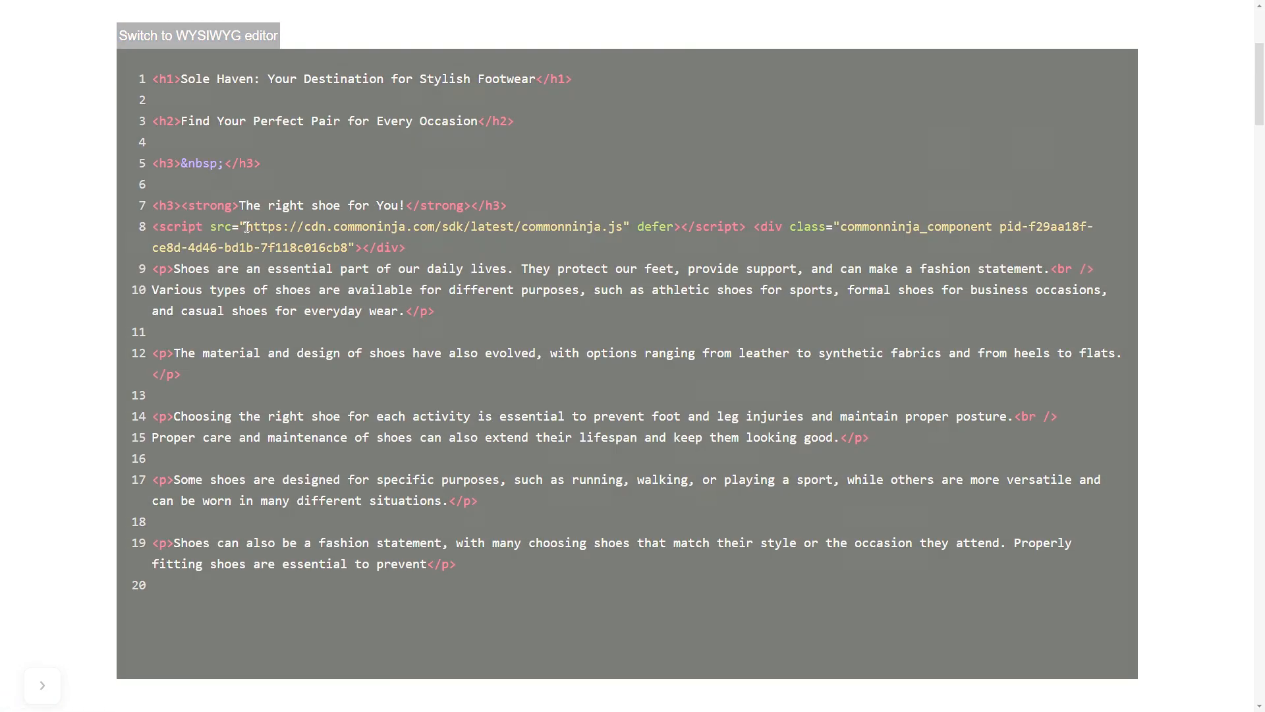
left_click(198, 36)
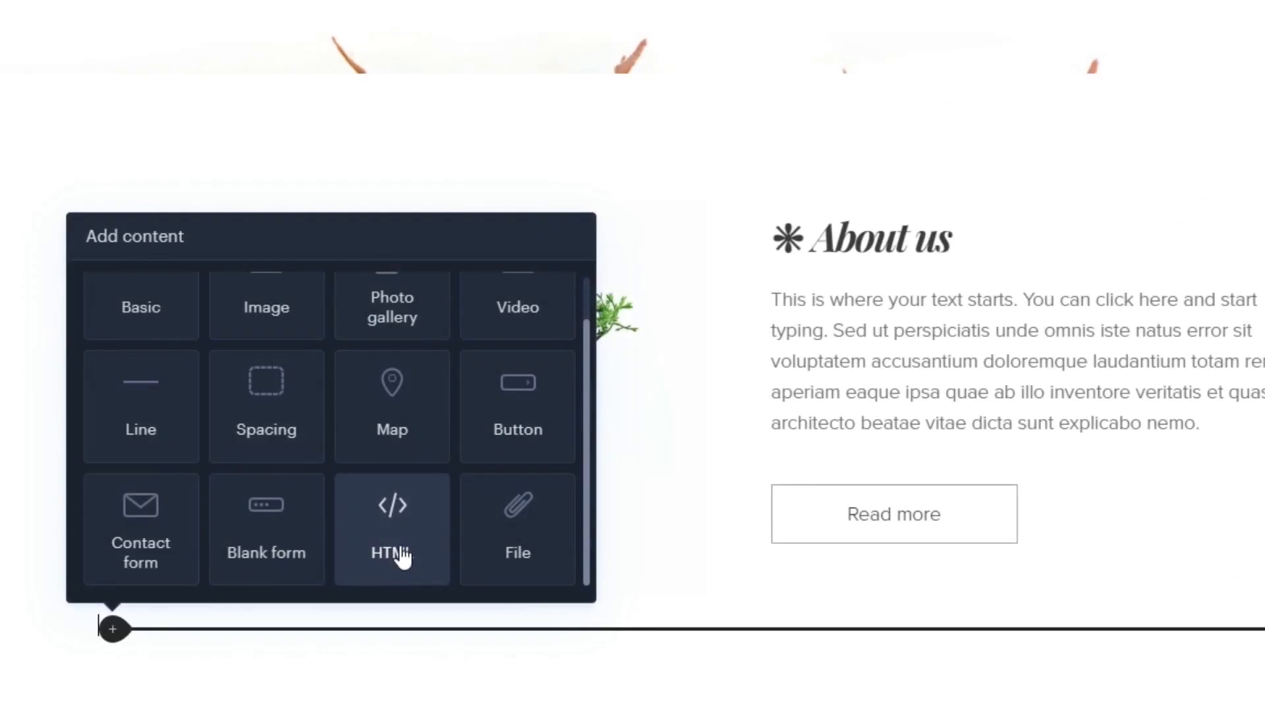
Insert an HTML content block holding the widget embed code and confirm with OK
left_click(391, 527)
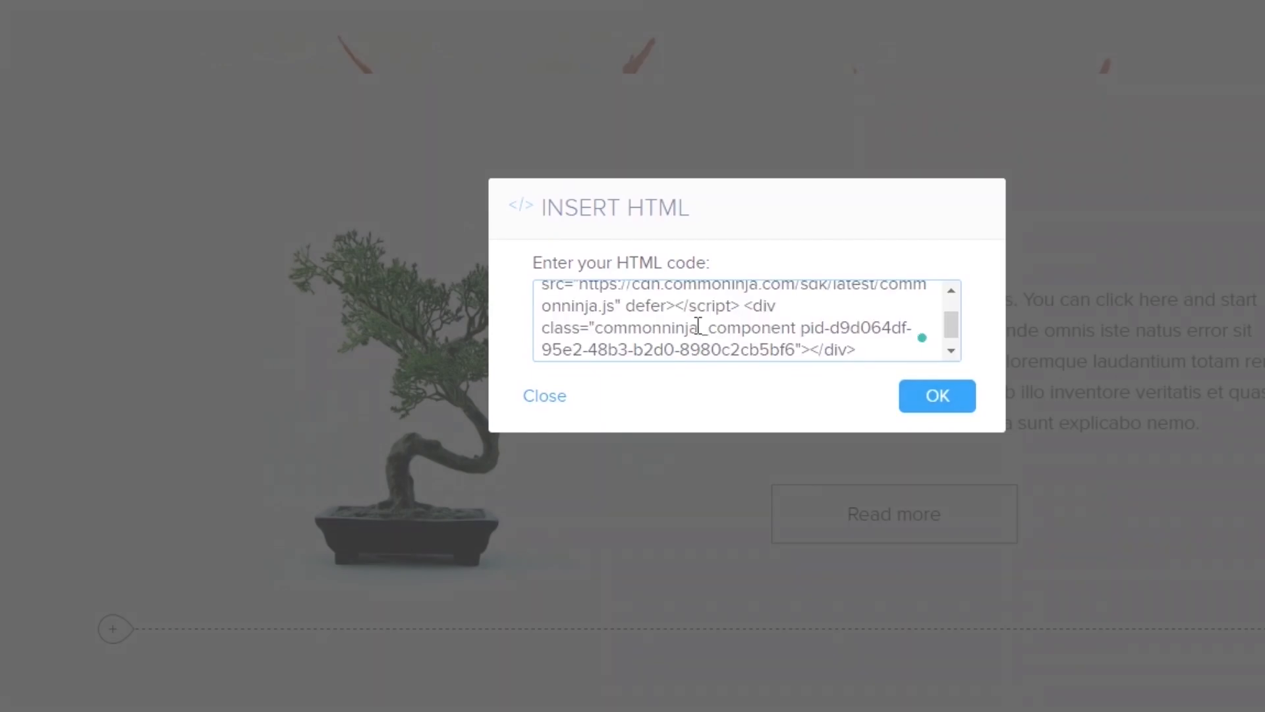
left_click(935, 395)
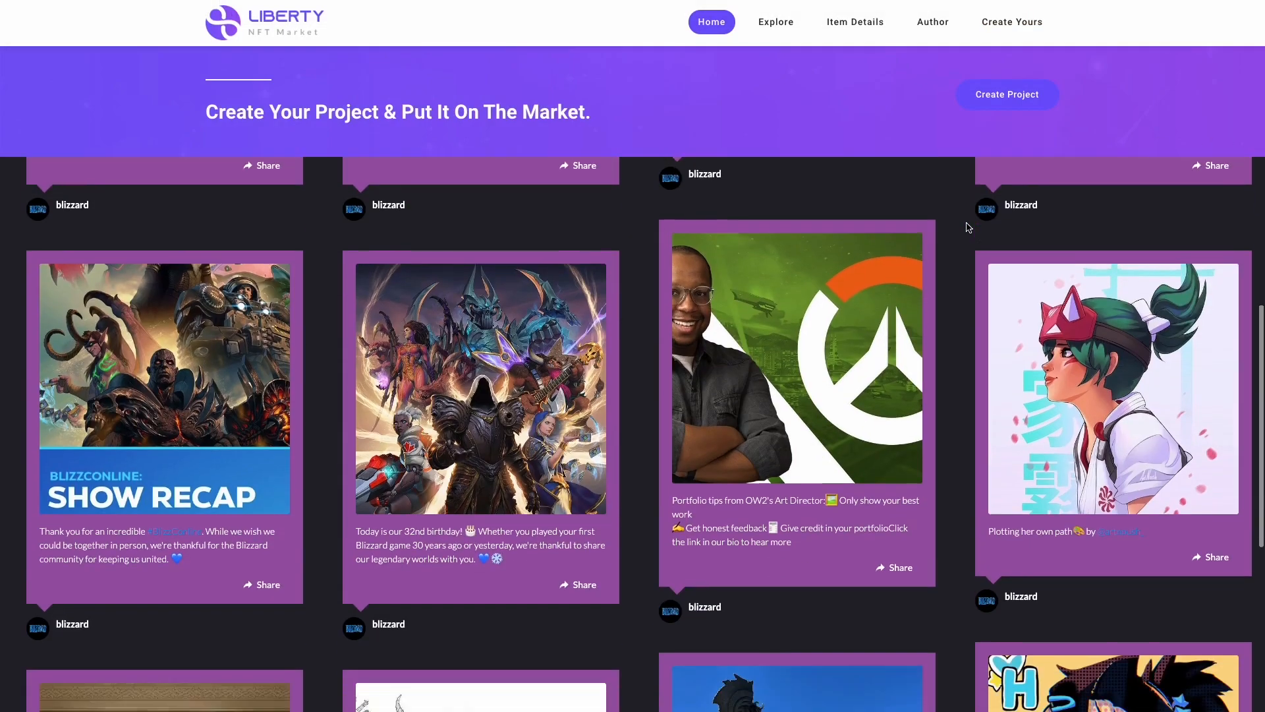
Scroll through the live websites displaying the embedded social feed grids
scroll("down", 3)
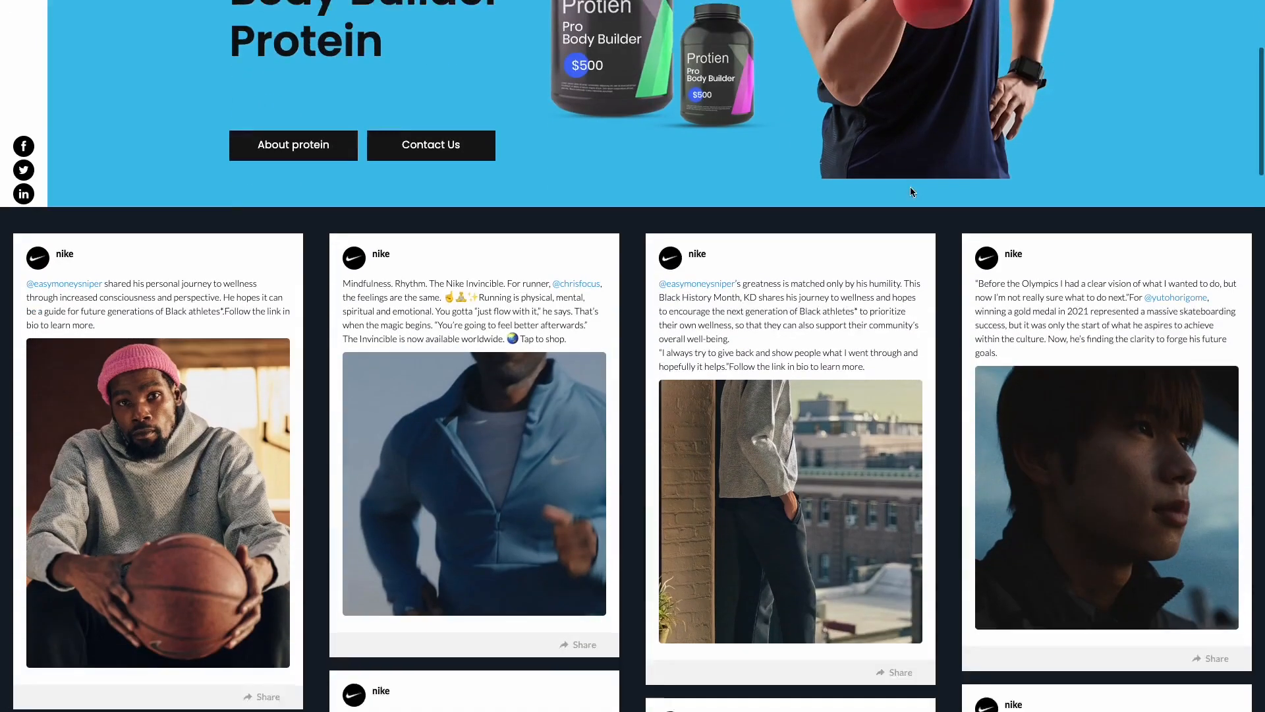
scroll("down", 3)
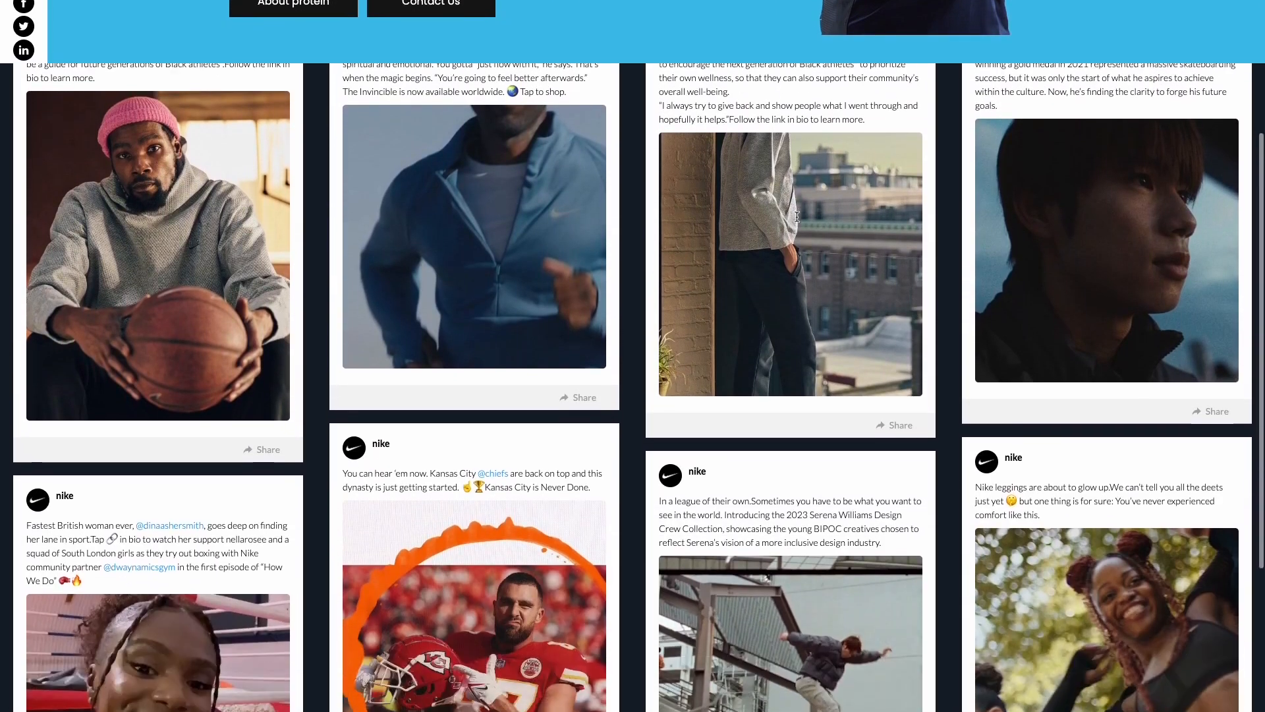
scroll("down", 3)
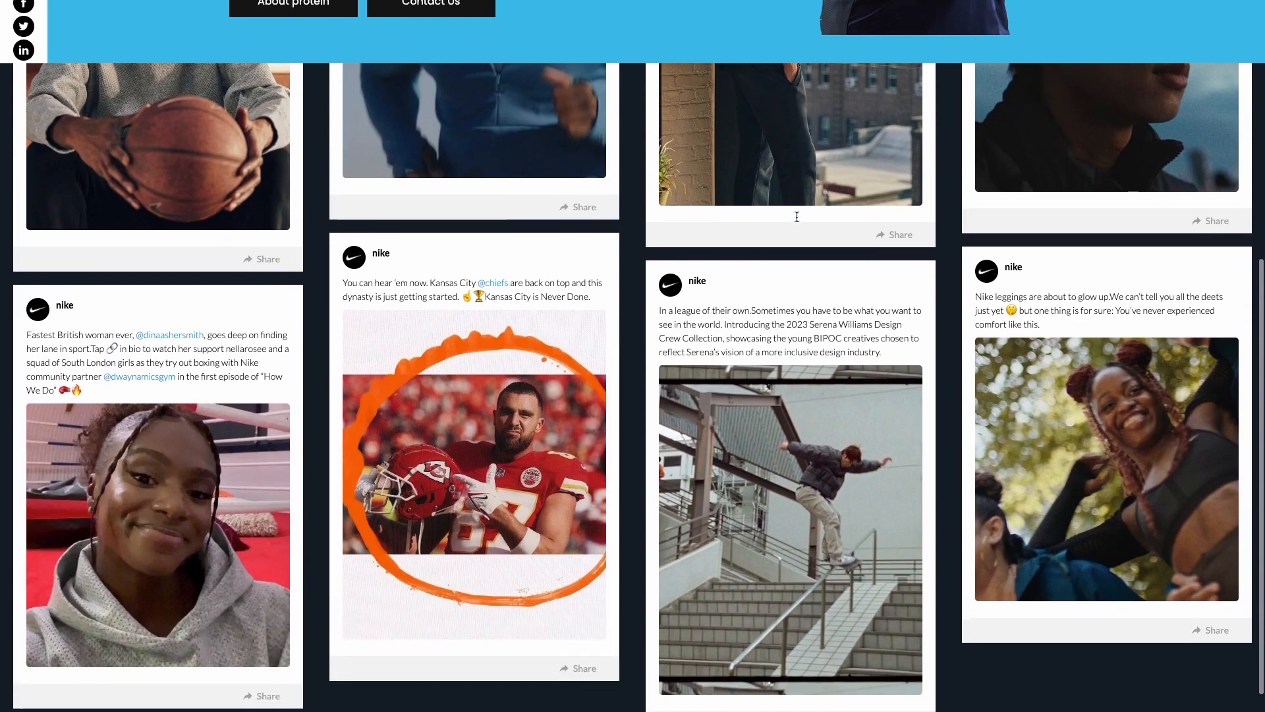